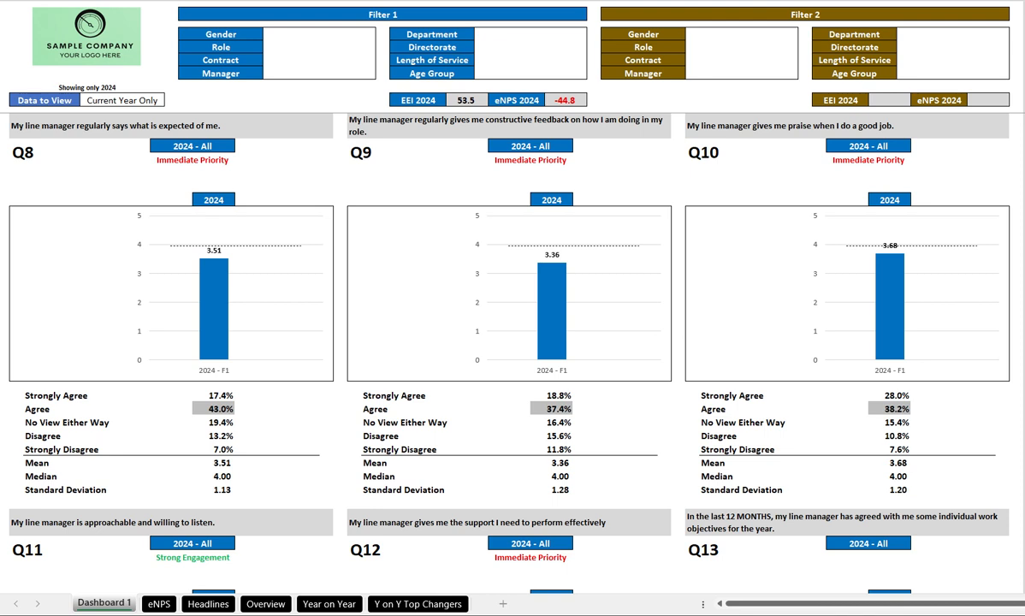
mouse_move(91, 79)
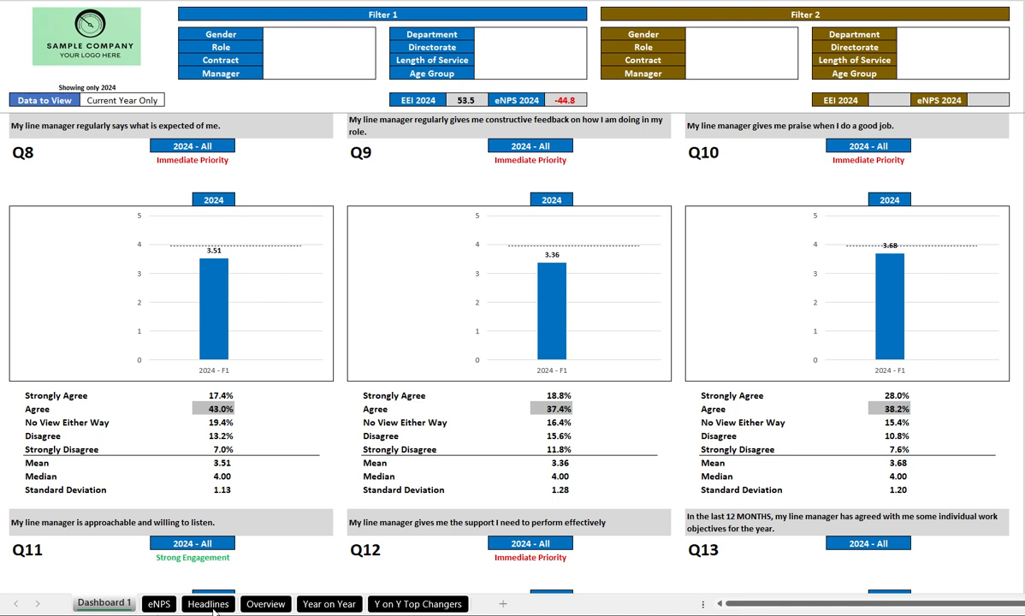
mouse_move(265, 602)
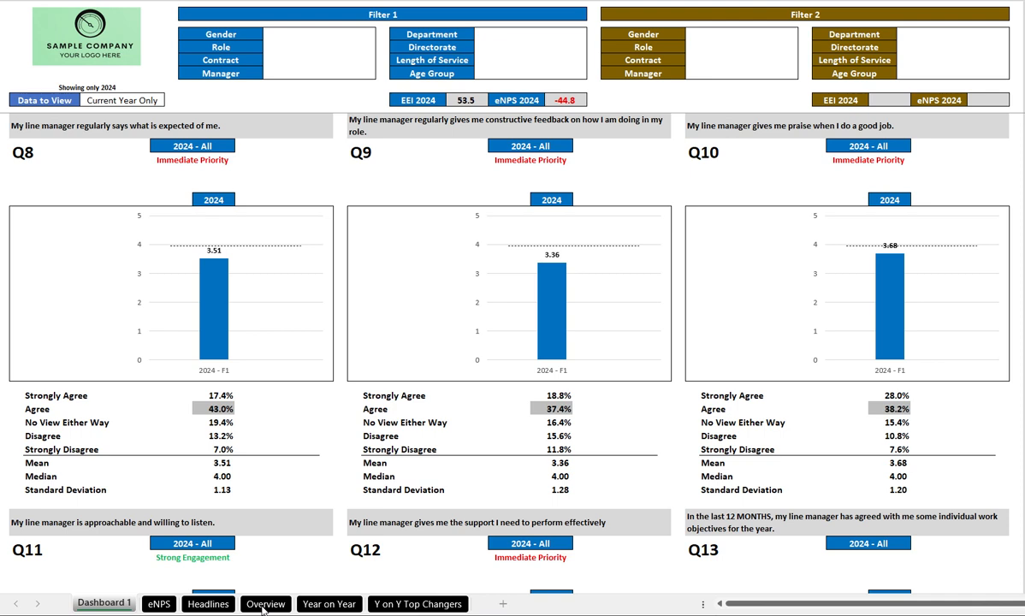
mouse_move(415, 592)
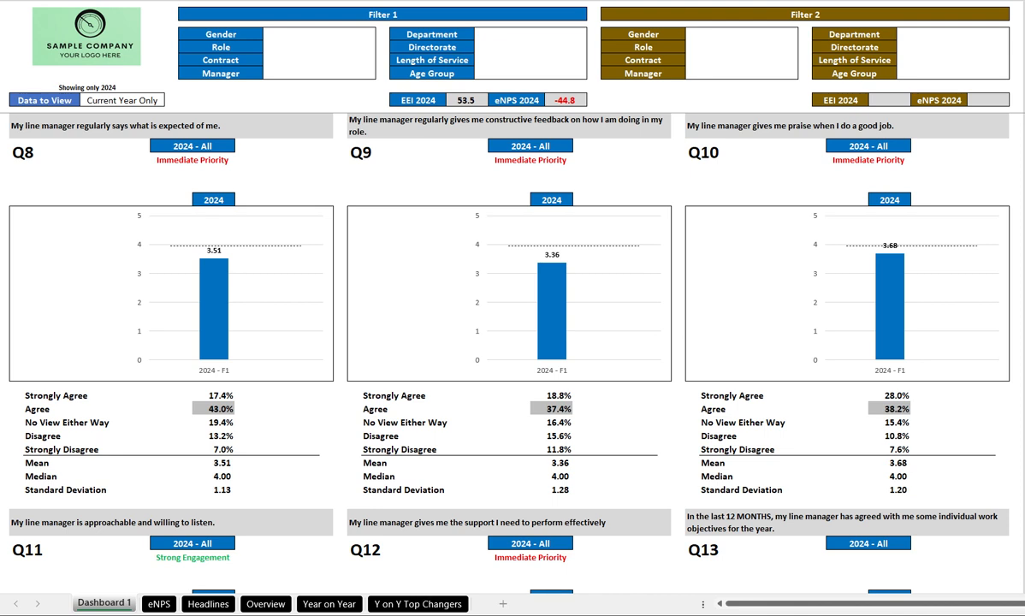
mouse_move(958, 416)
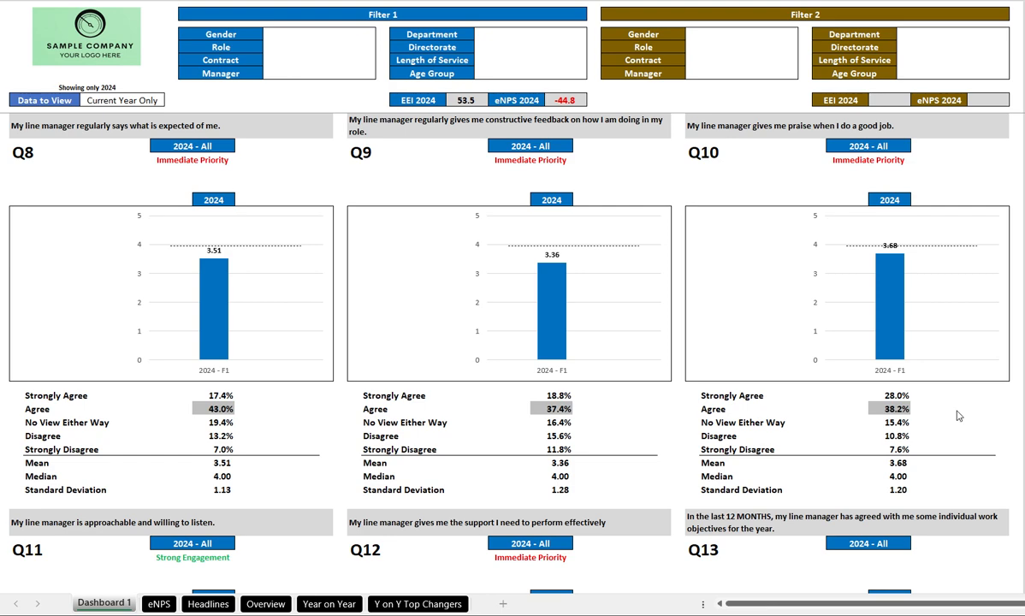
Set Filter 1's Gender to Female, giving EEI 53.7, eNPS -48.2 and Q8 mean 3.49.
scroll("down", 3)
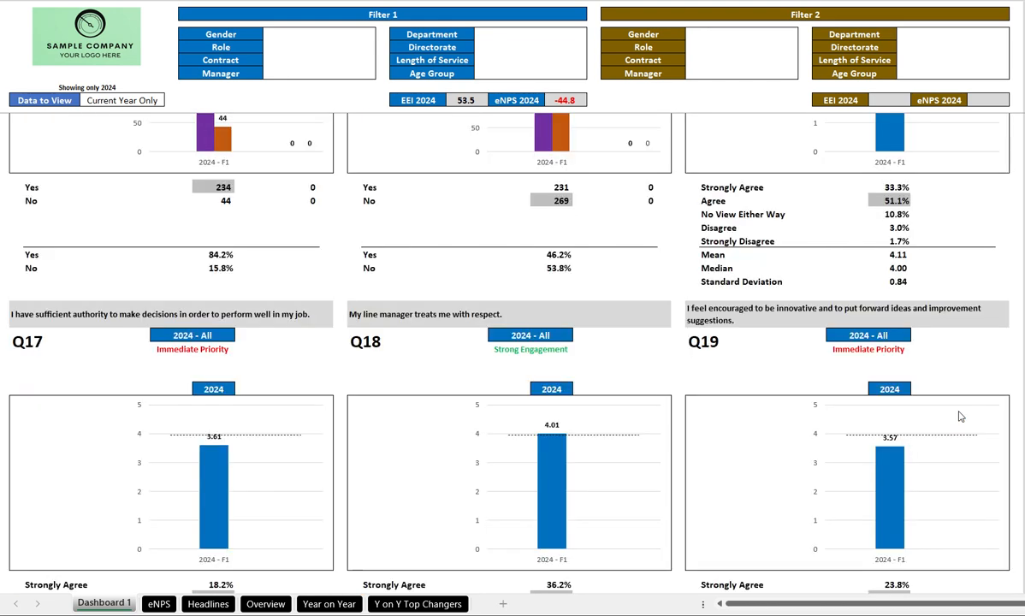
scroll("down", 3)
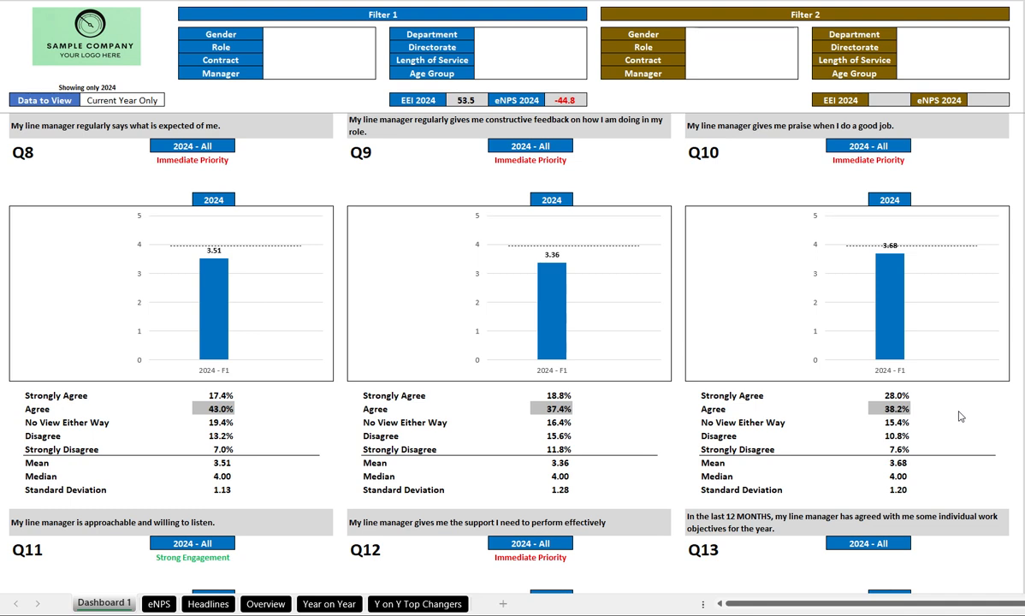
mouse_move(292, 393)
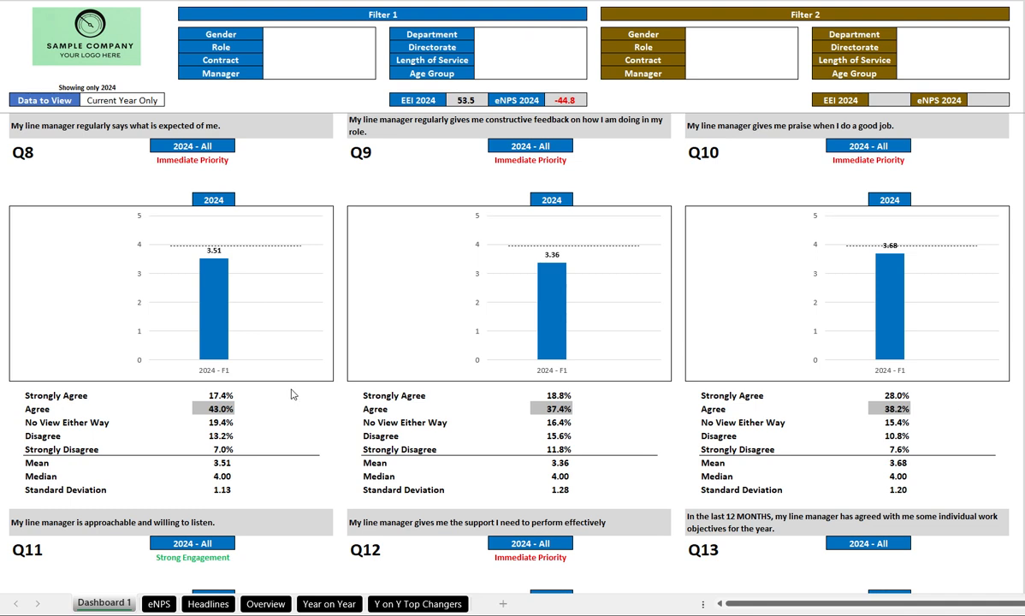
mouse_move(292, 426)
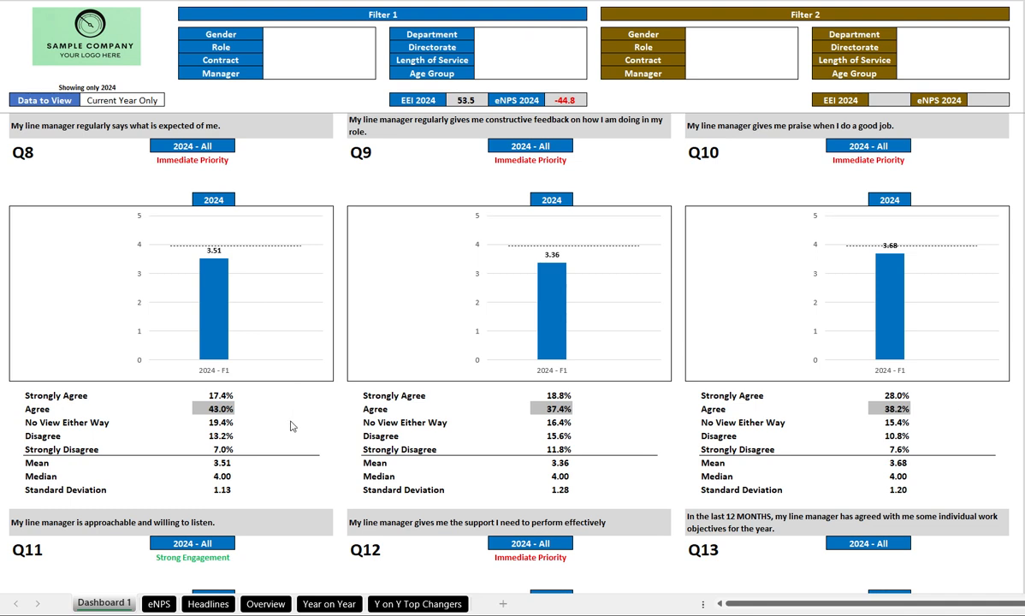
mouse_move(255, 414)
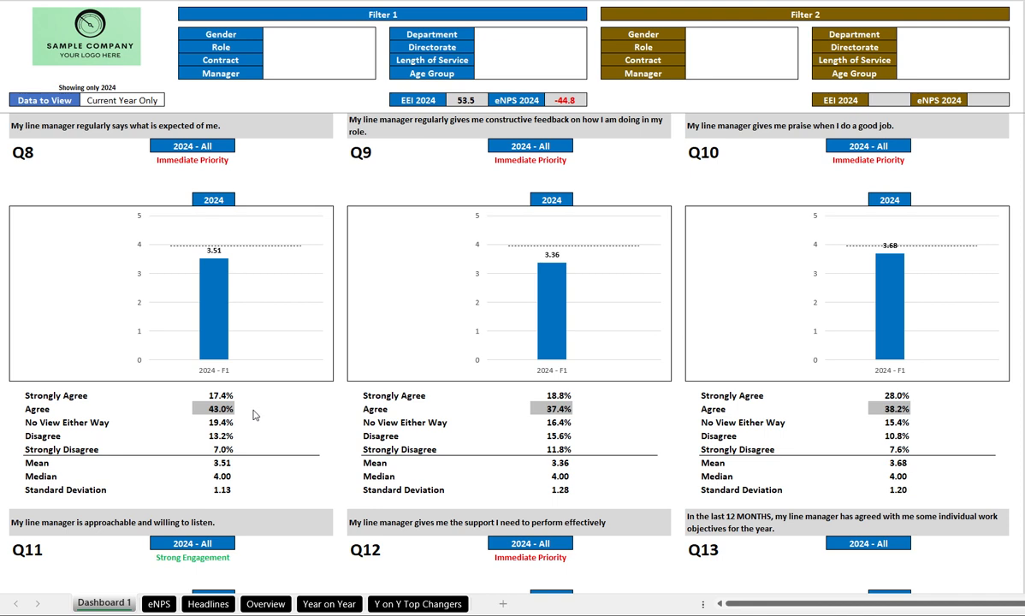
mouse_move(246, 477)
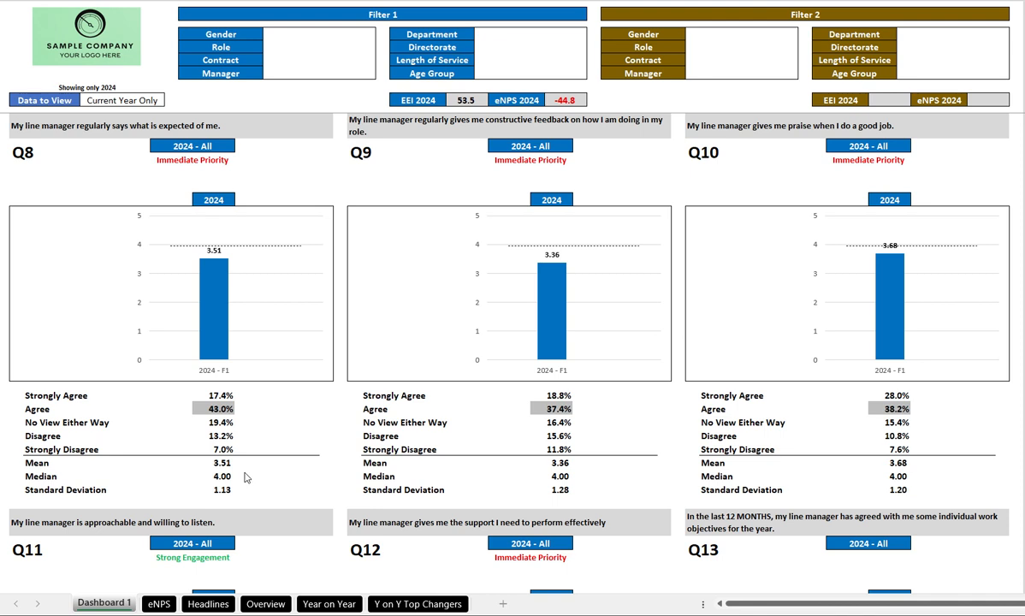
mouse_move(241, 498)
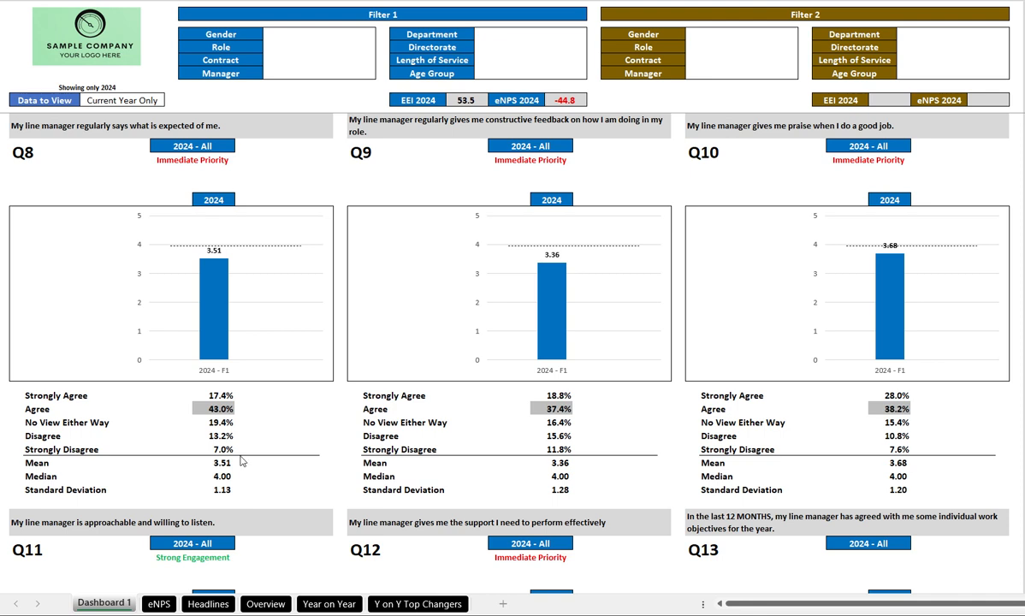
mouse_move(291, 360)
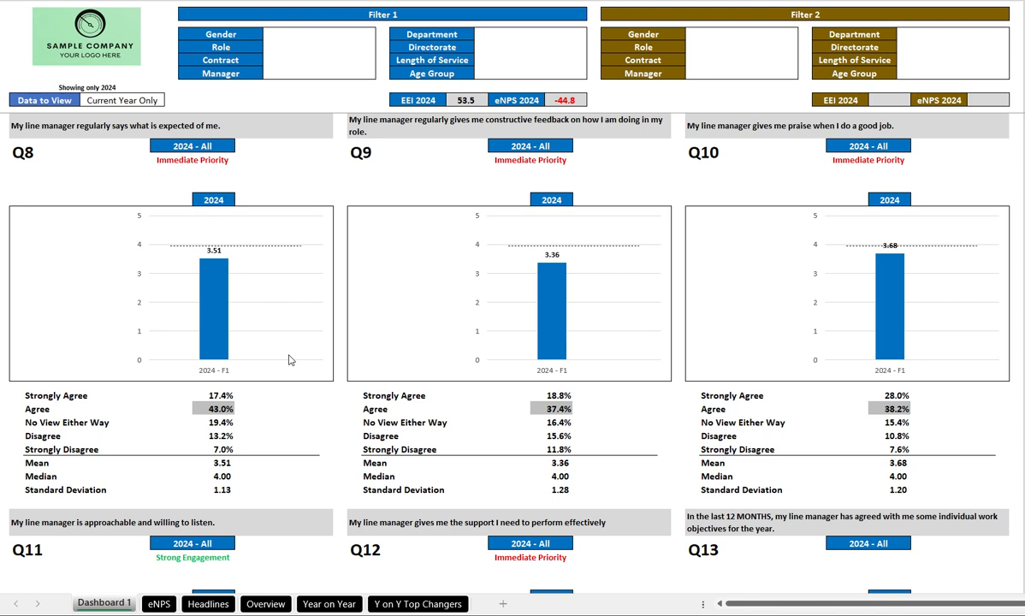
mouse_move(325, 270)
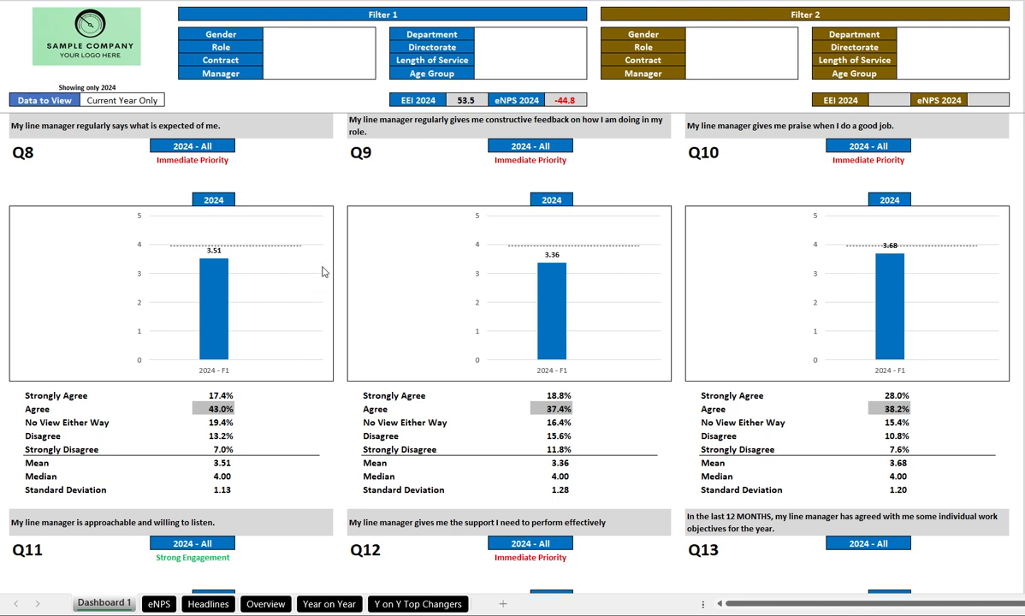
mouse_move(318, 253)
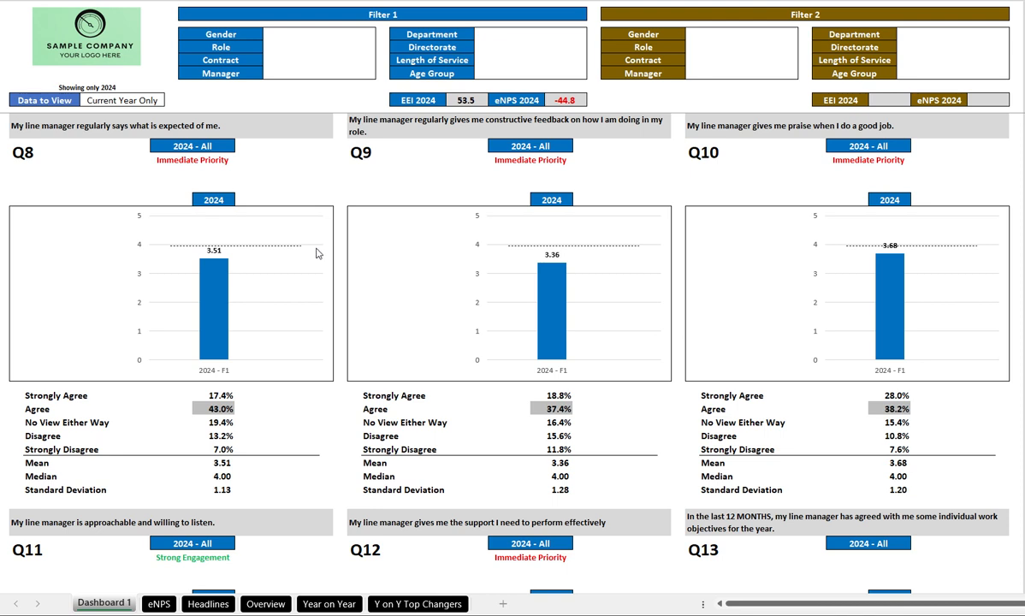
mouse_move(335, 330)
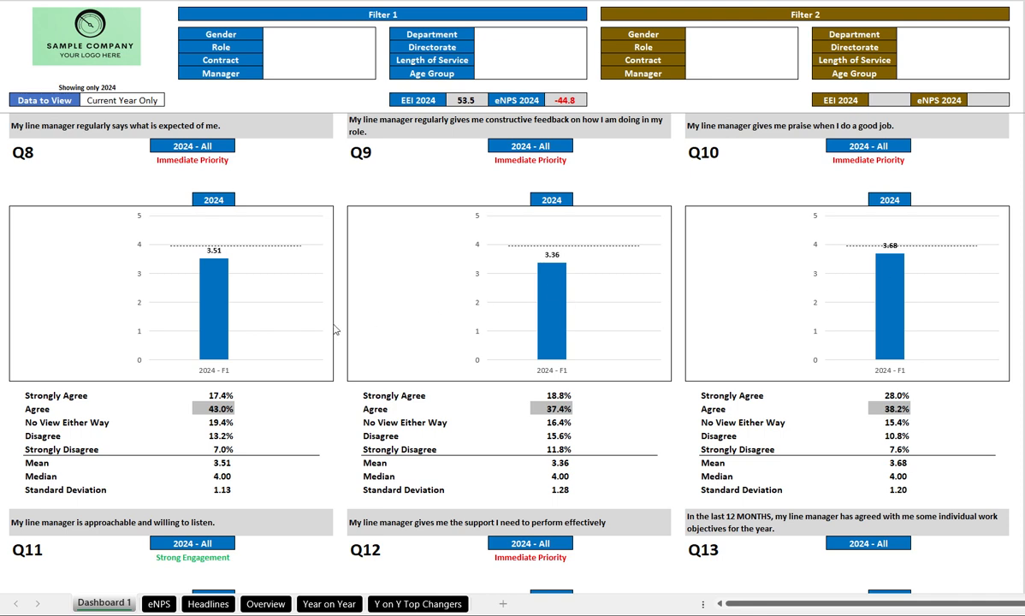
mouse_move(322, 331)
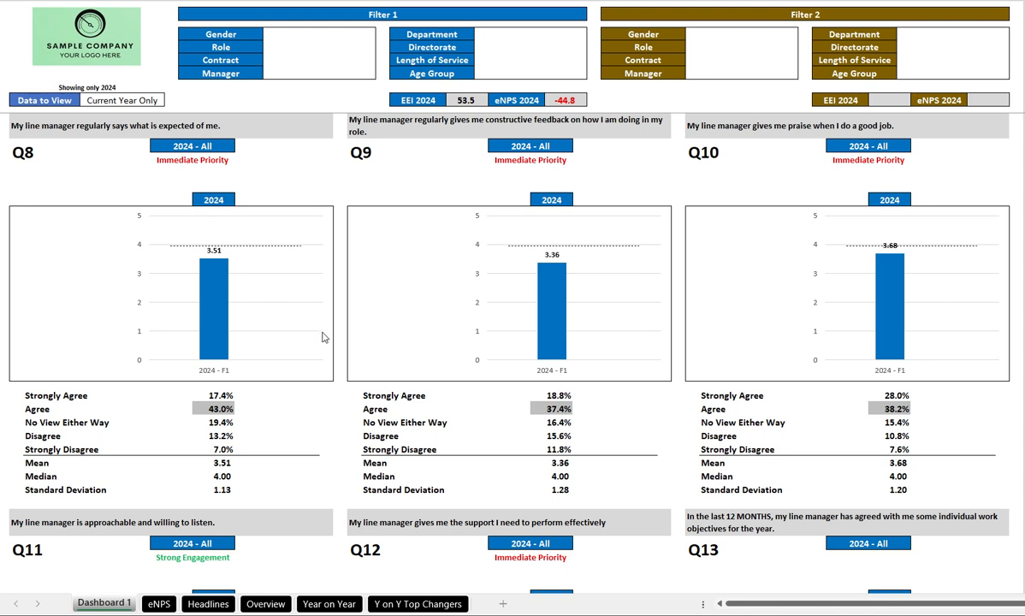
mouse_move(168, 175)
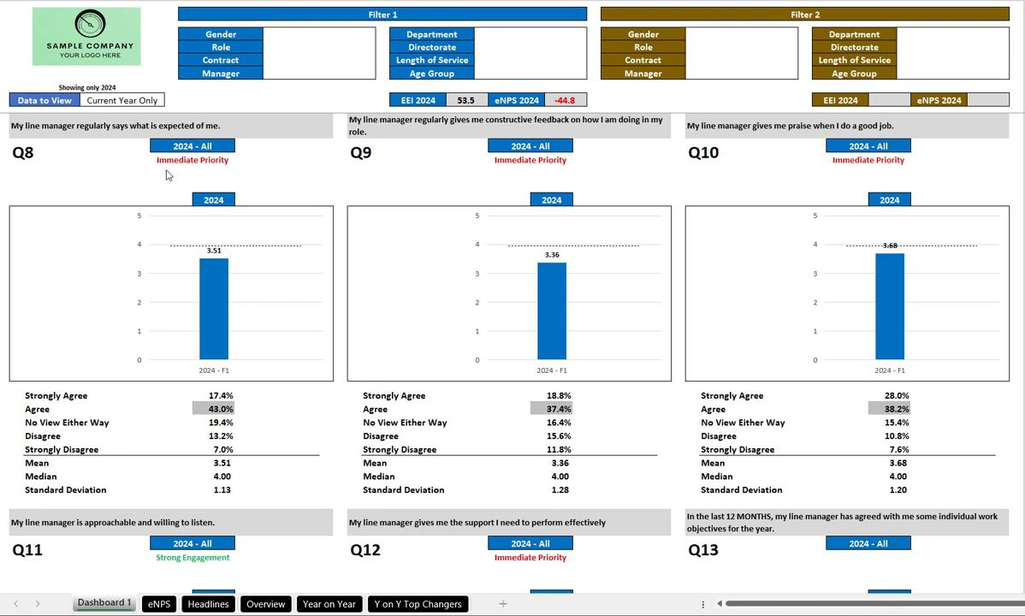
mouse_move(243, 172)
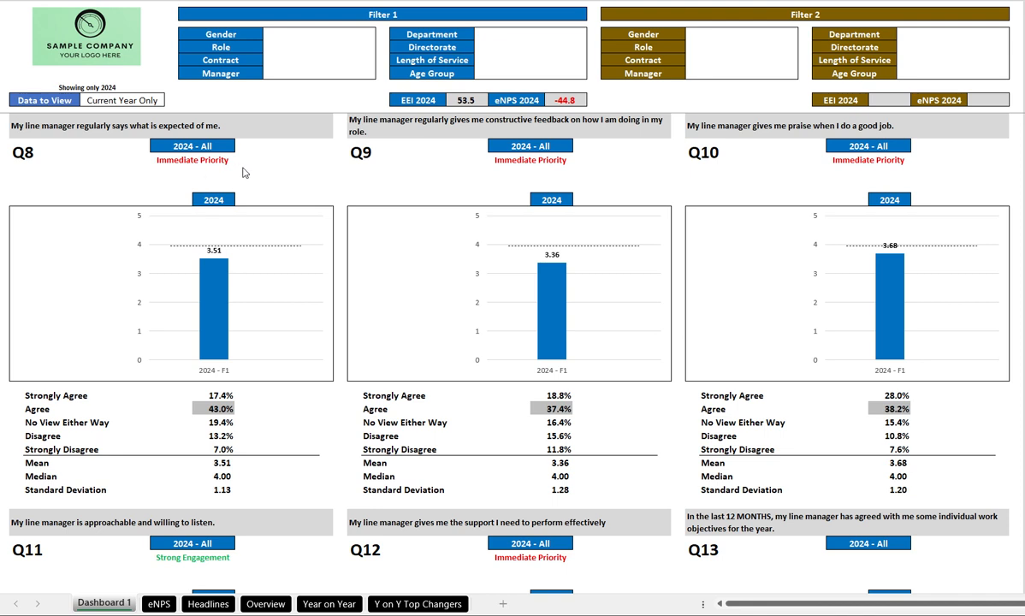
mouse_move(332, 317)
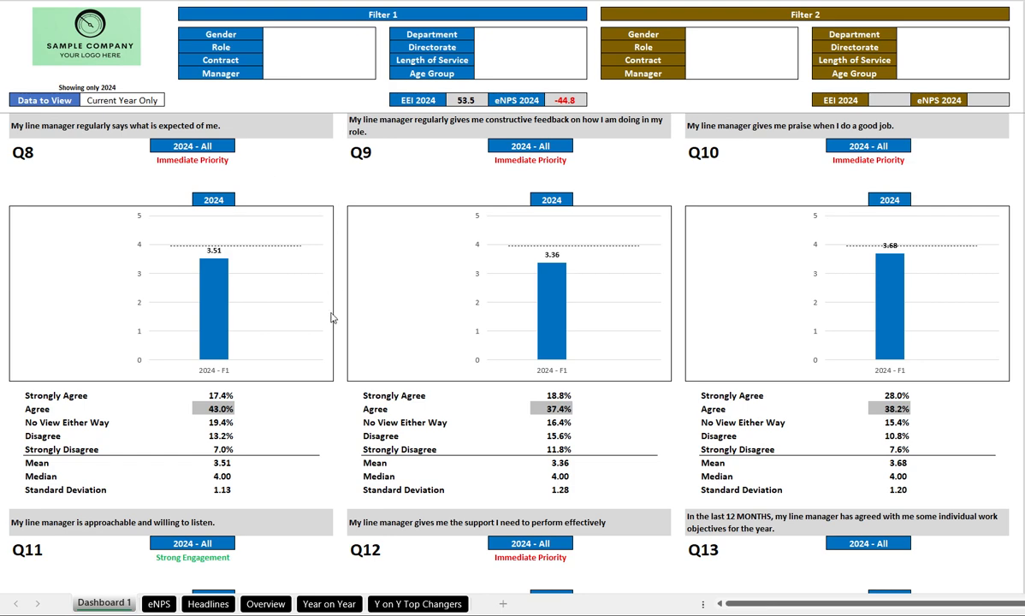
scroll("down", 3)
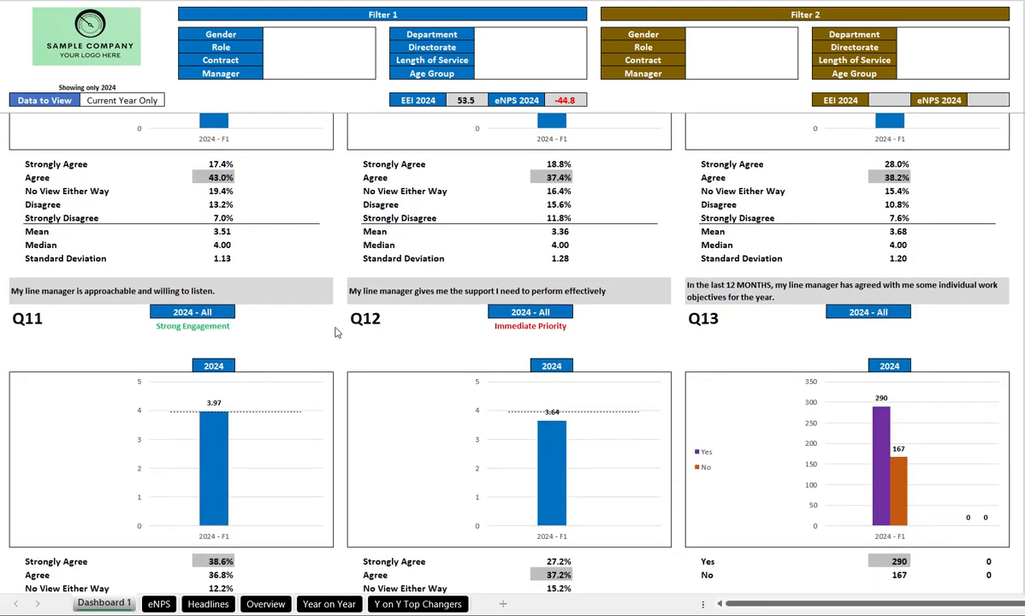
scroll("down", 3)
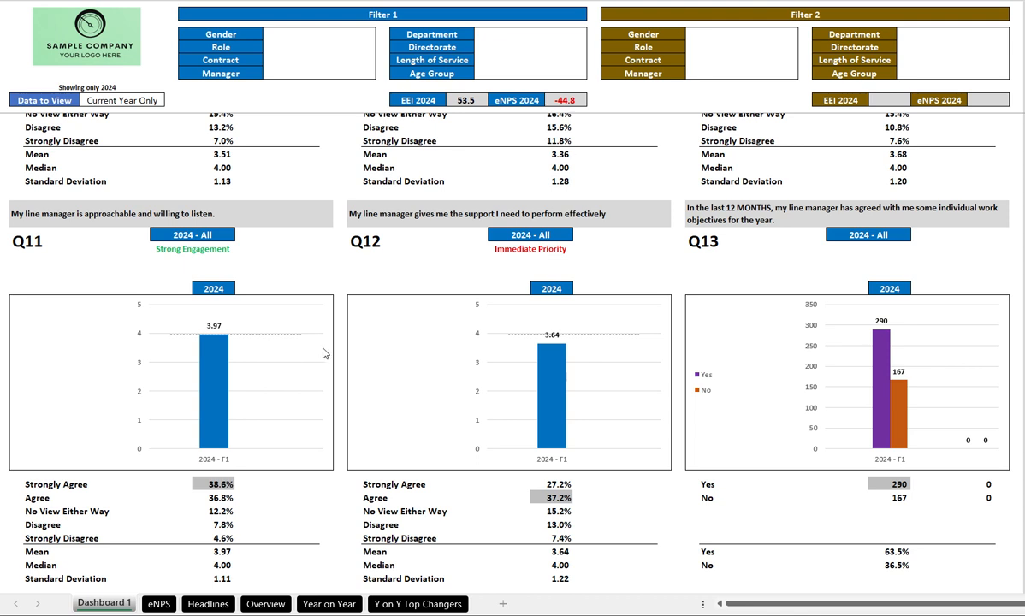
mouse_move(260, 267)
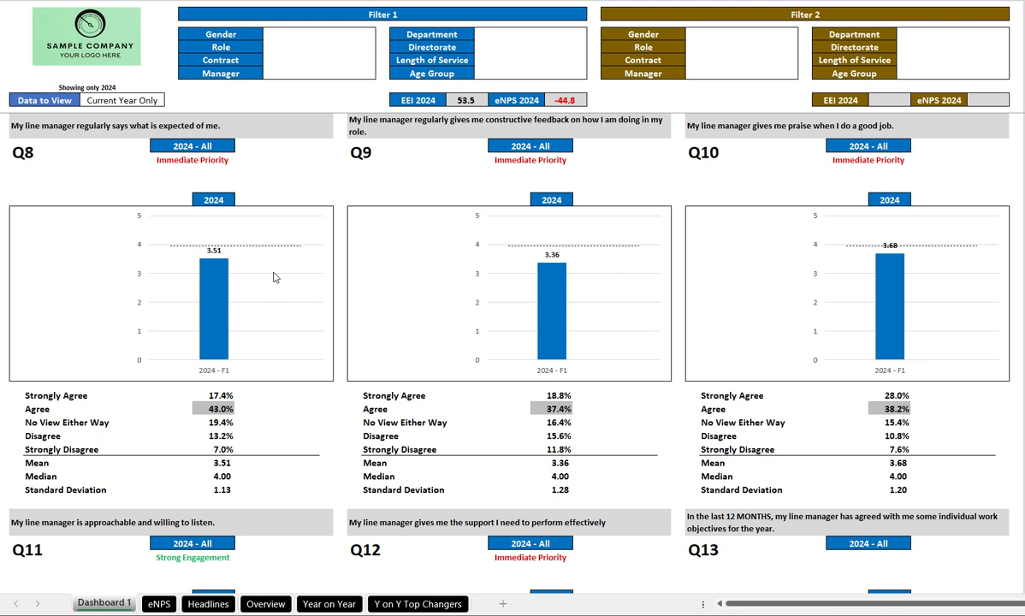
mouse_move(379, 37)
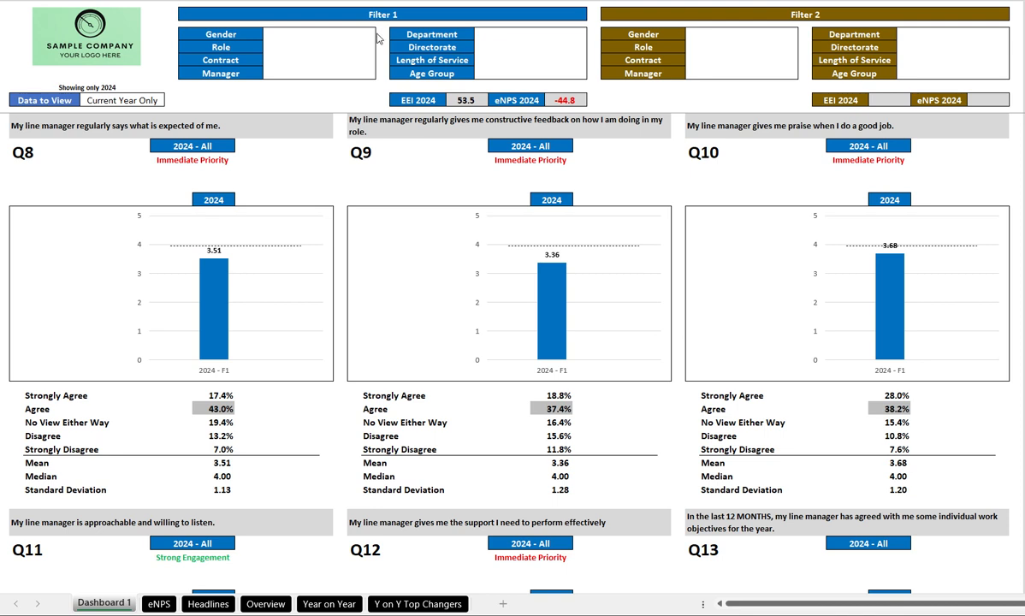
mouse_move(380, 36)
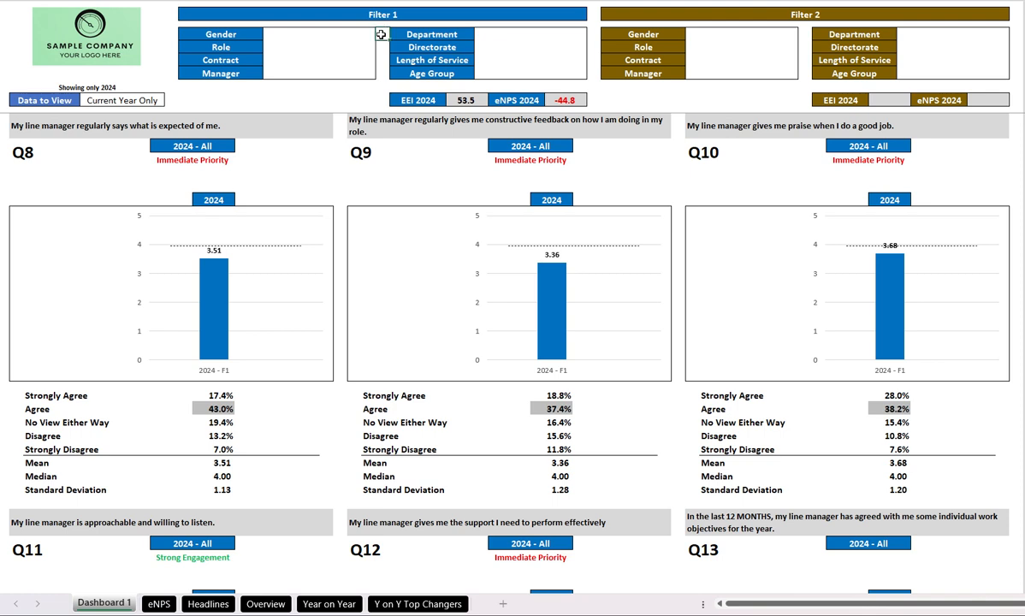
left_click(380, 34)
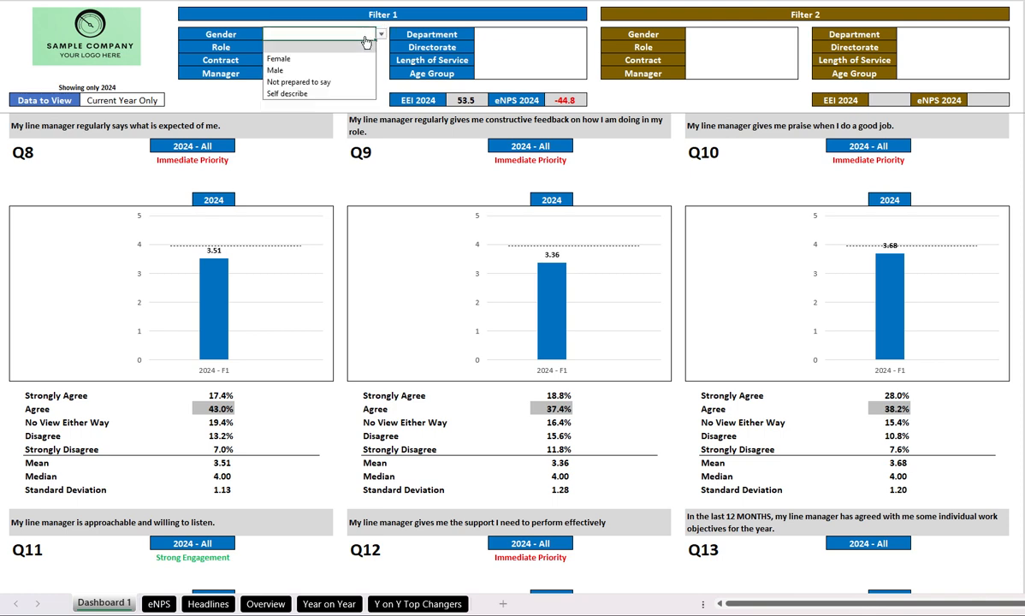
left_click(279, 58)
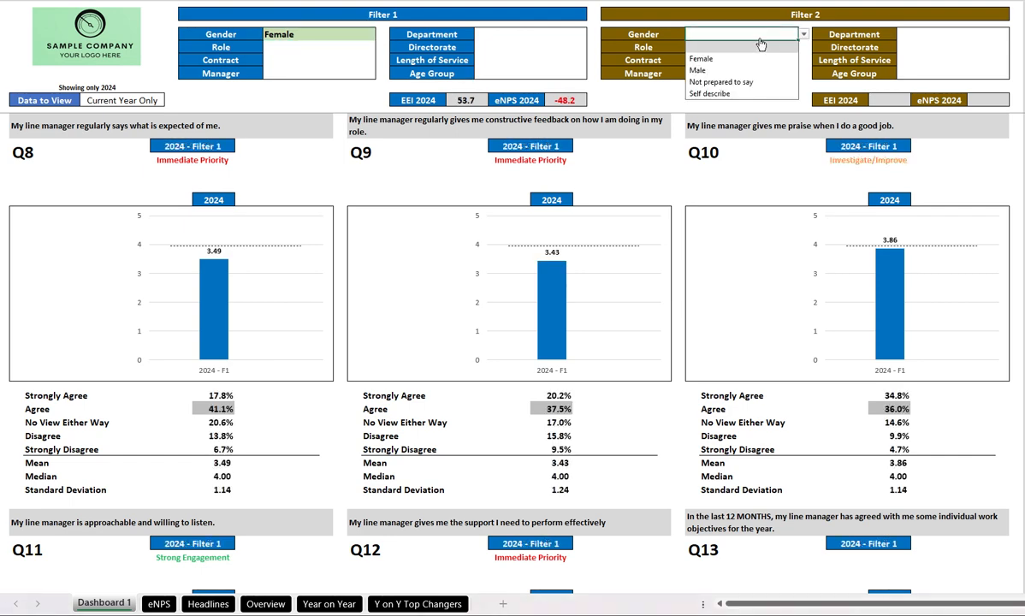
Set the Manager dropdown to Manager in both Filter 1 and Filter 2.
left_click(696, 70)
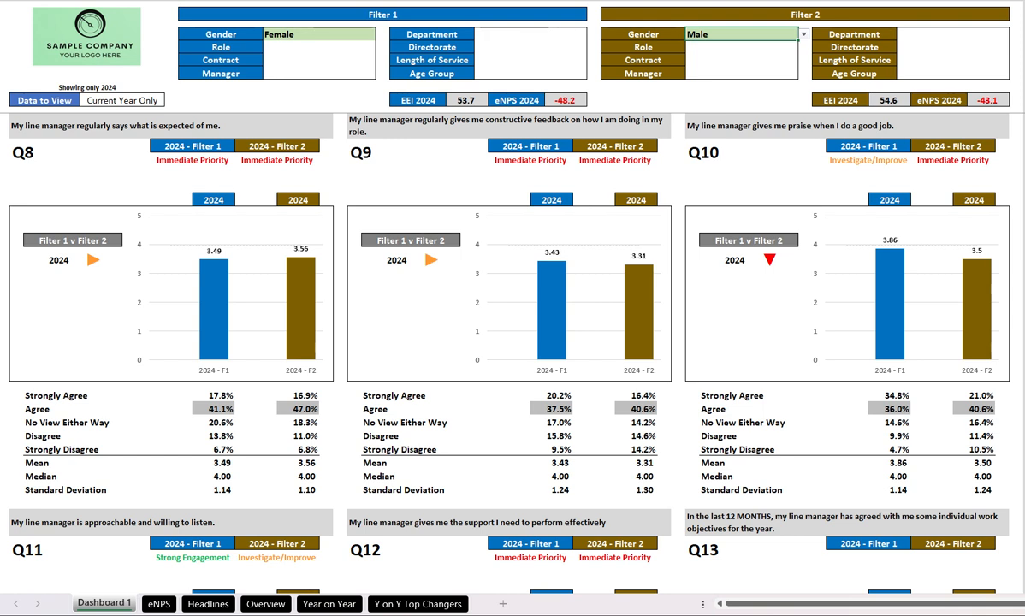
mouse_move(281, 75)
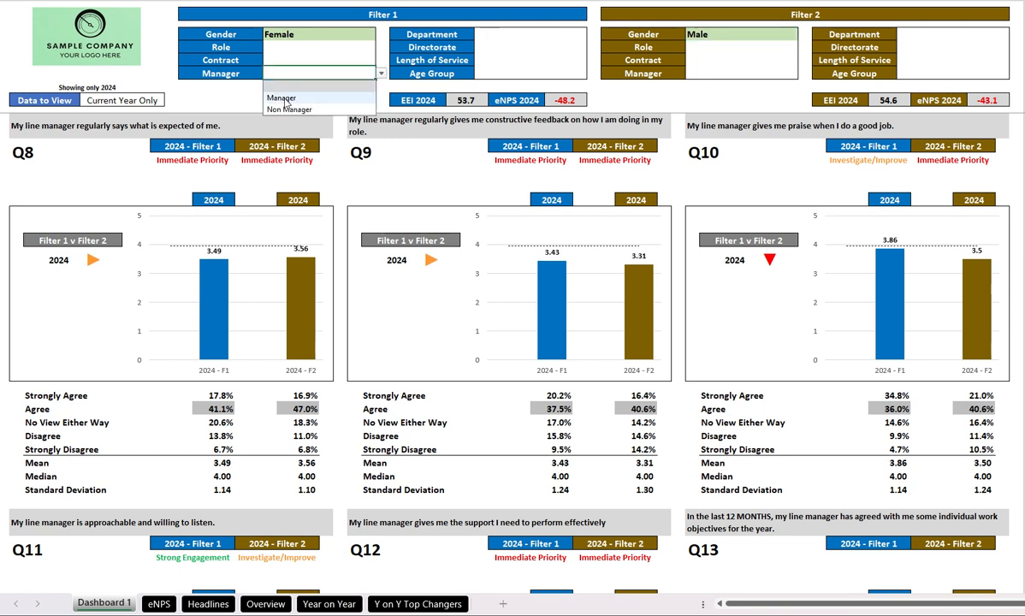
left_click(280, 97)
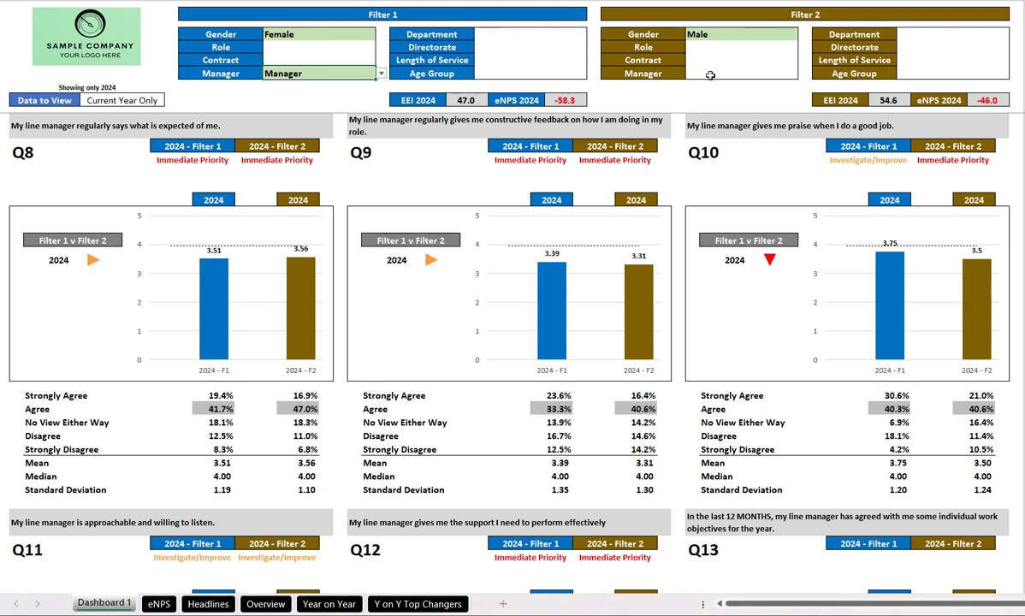
left_click(802, 72)
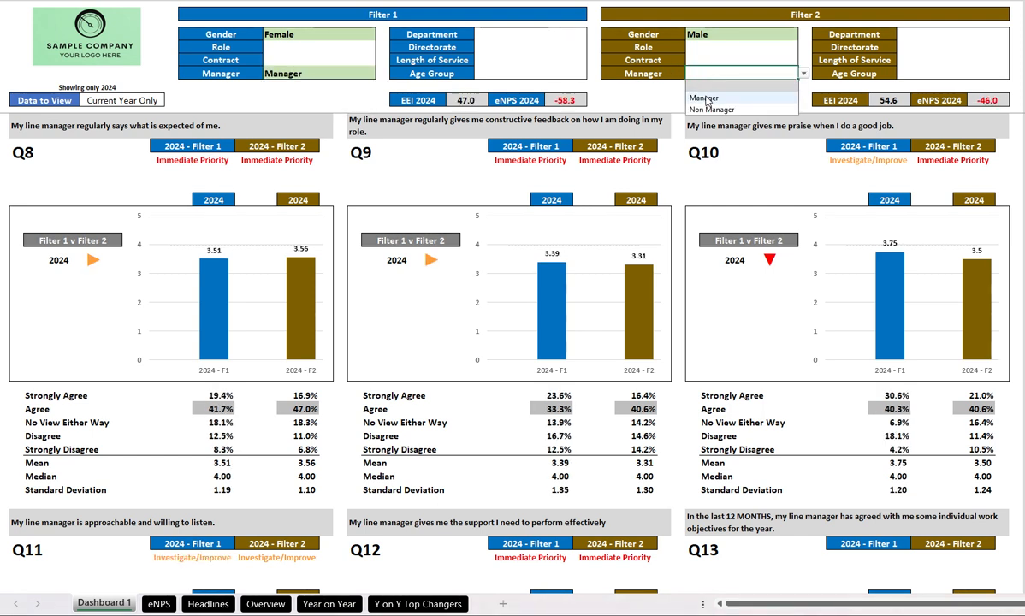
left_click(703, 98)
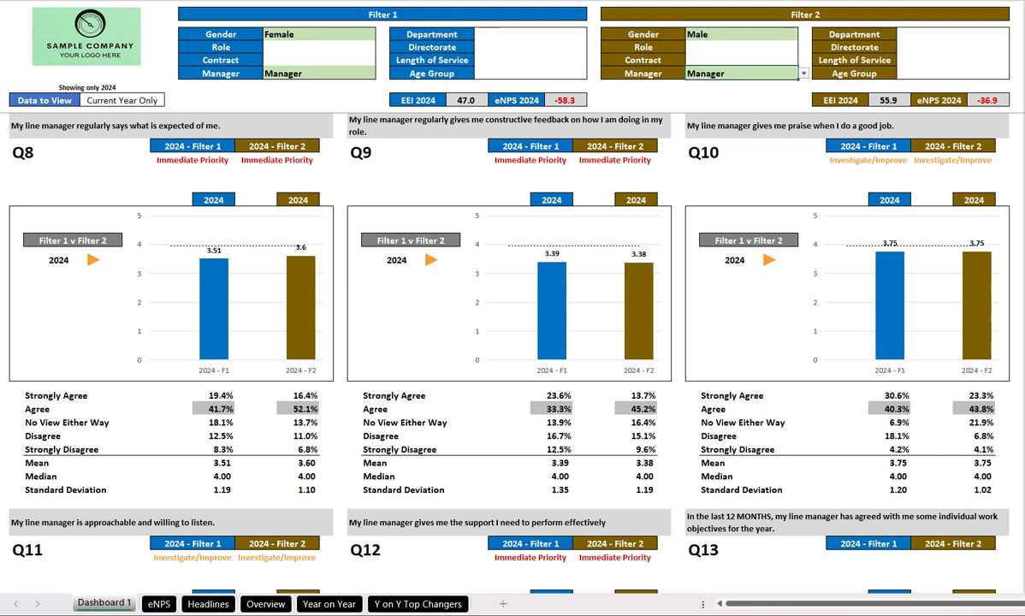
mouse_move(325, 390)
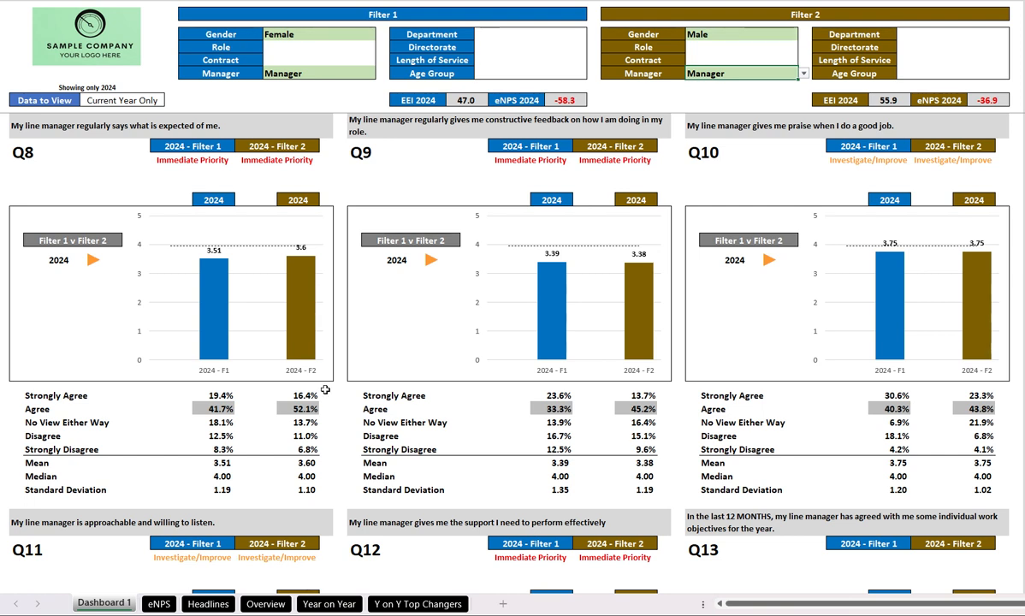
mouse_move(151, 368)
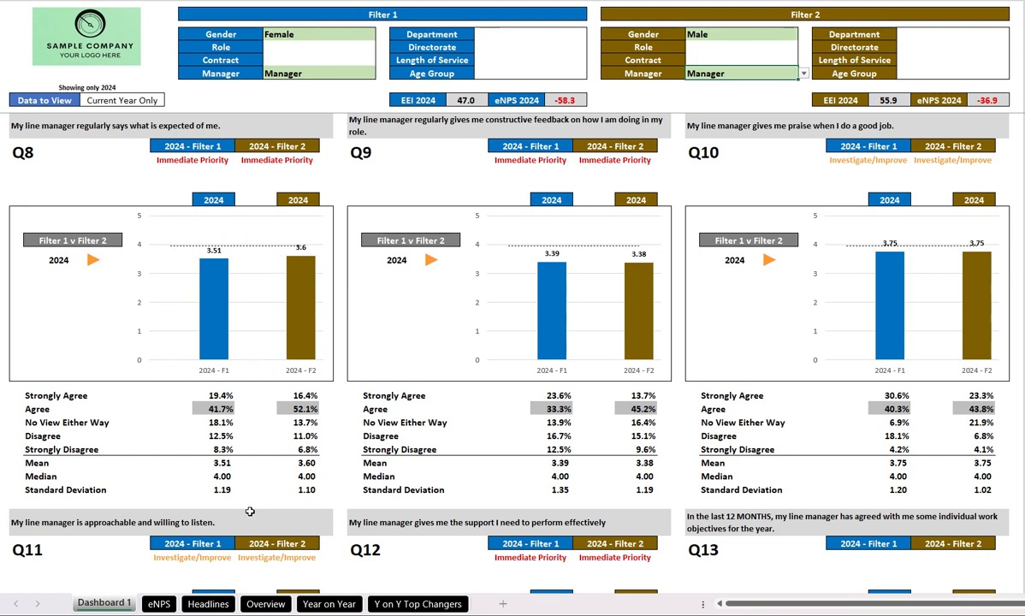
mouse_move(243, 325)
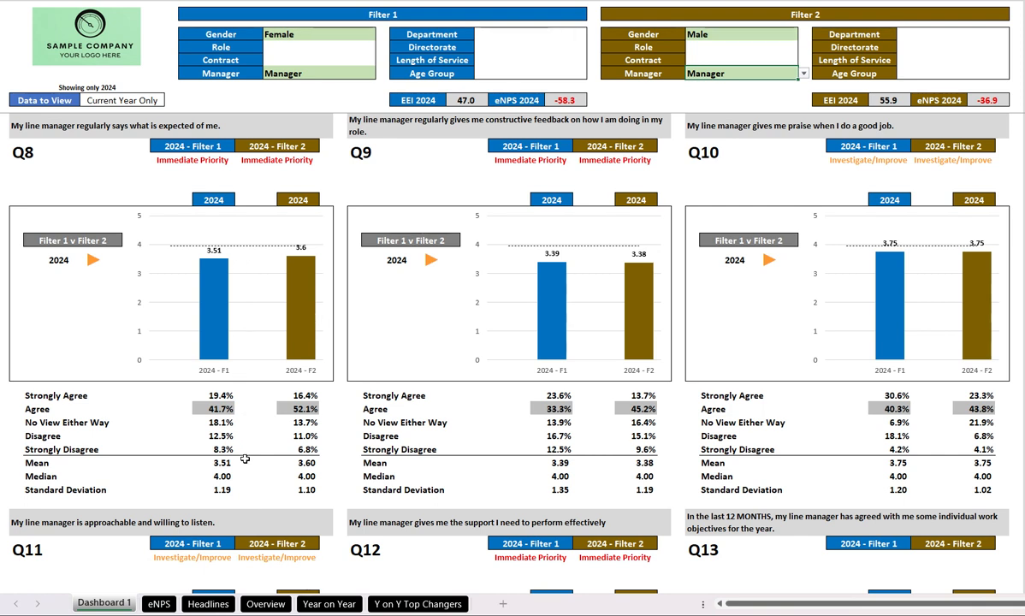
mouse_move(321, 484)
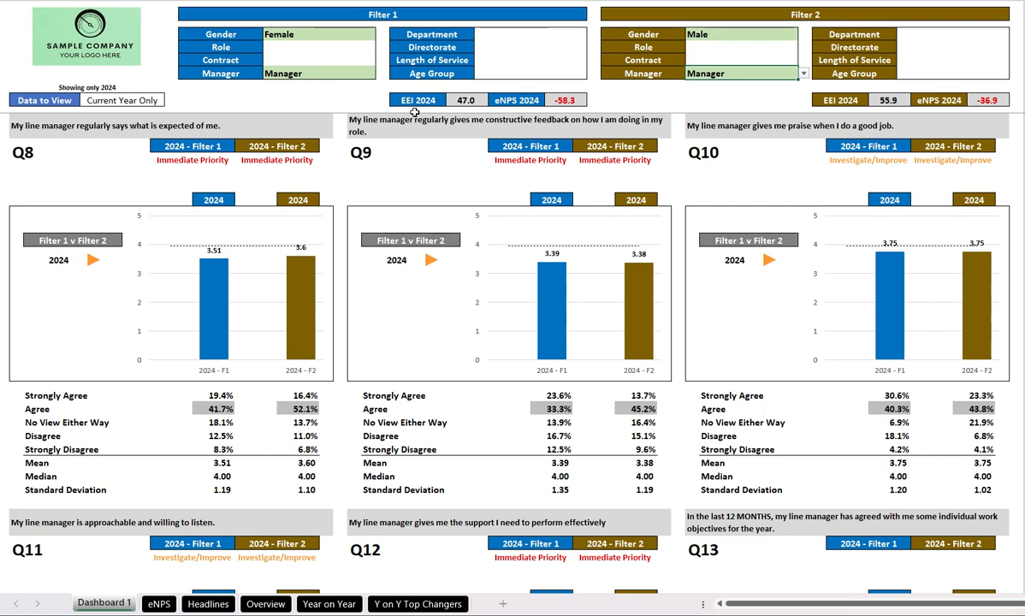
mouse_move(478, 111)
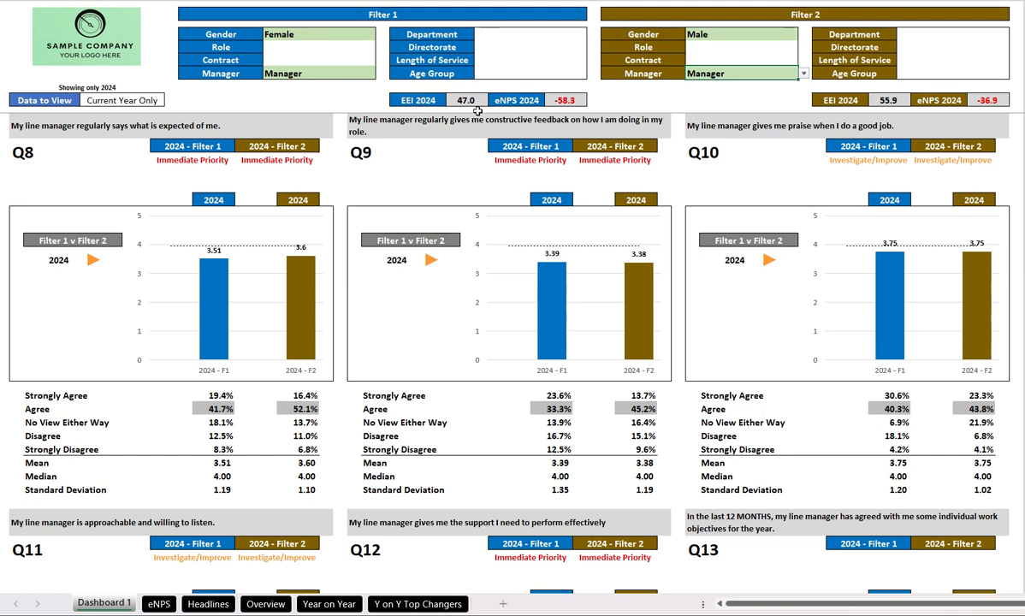
mouse_move(564, 115)
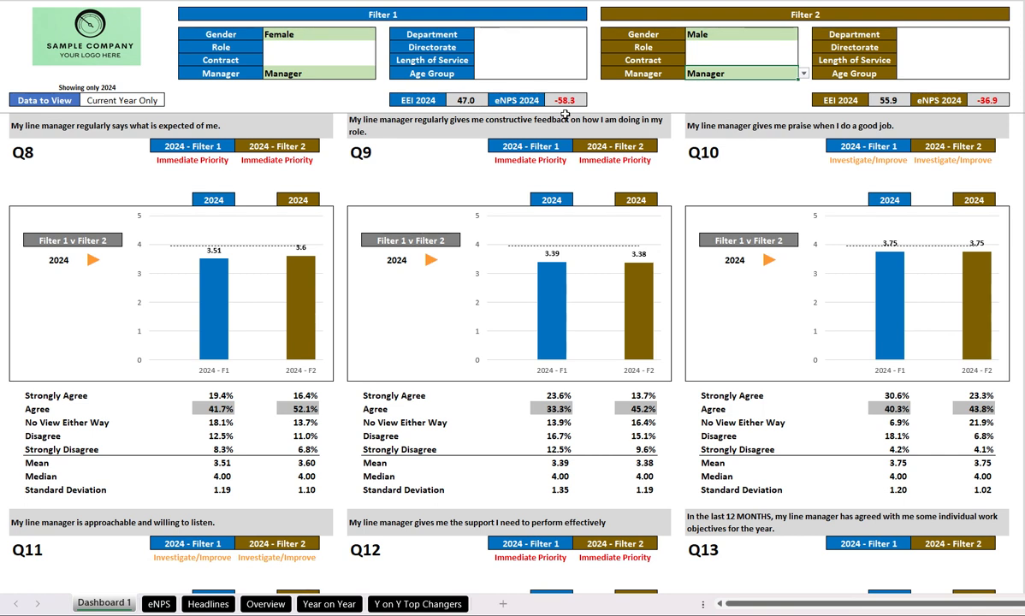
mouse_move(614, 103)
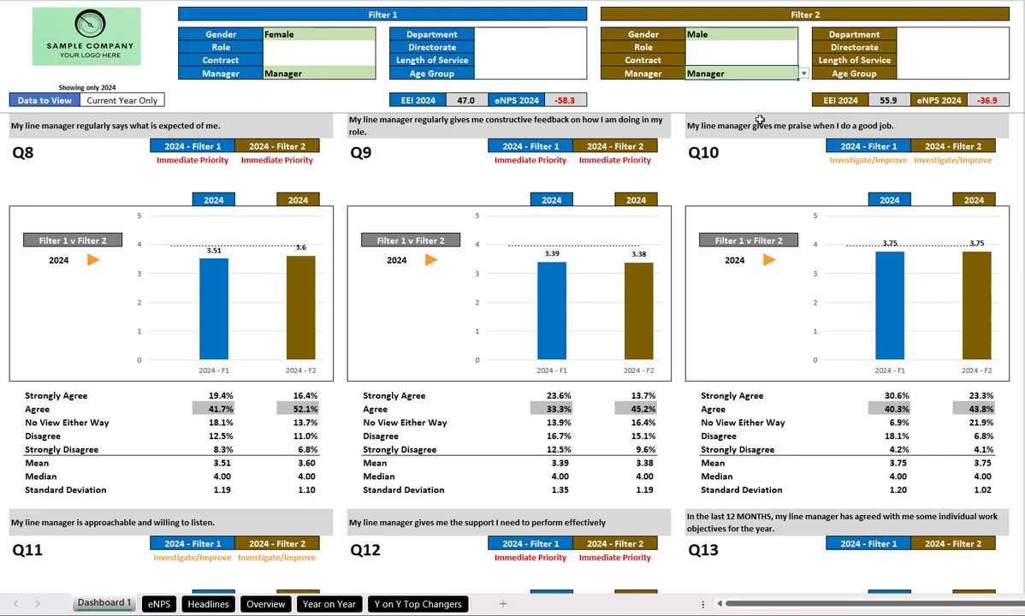
mouse_move(760, 118)
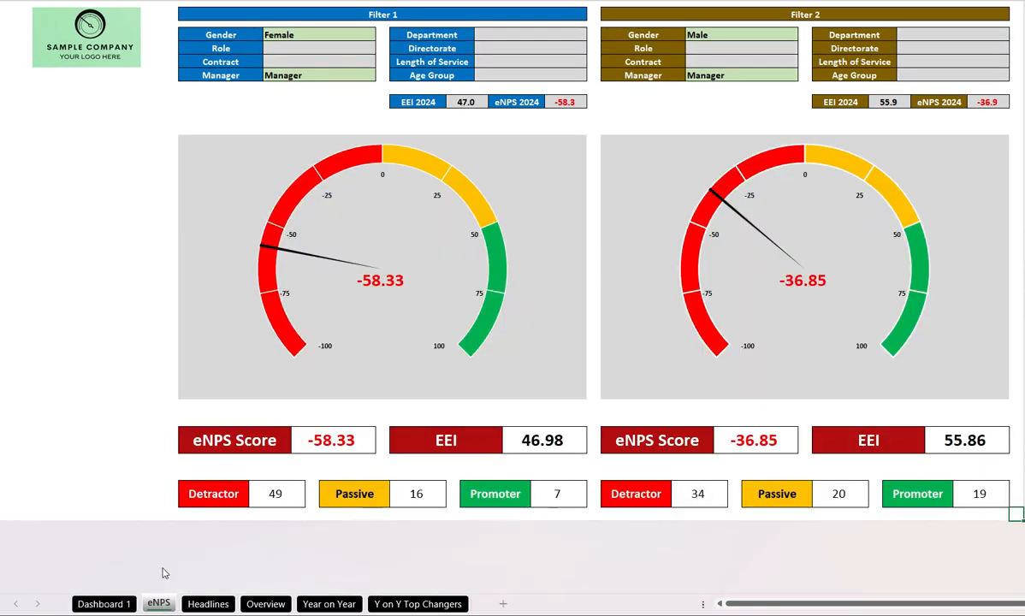
mouse_move(489, 581)
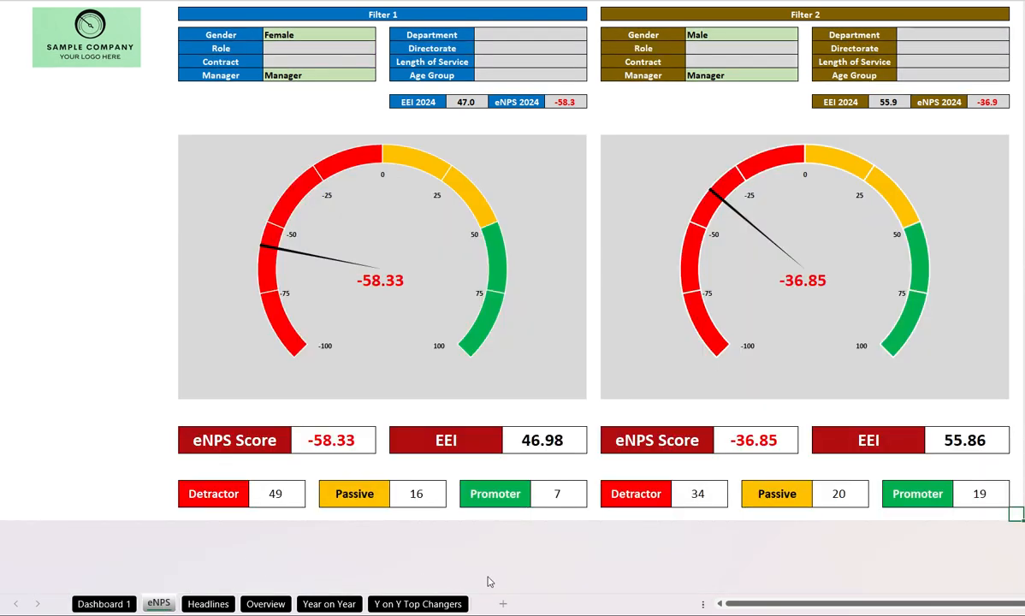
mouse_move(550, 602)
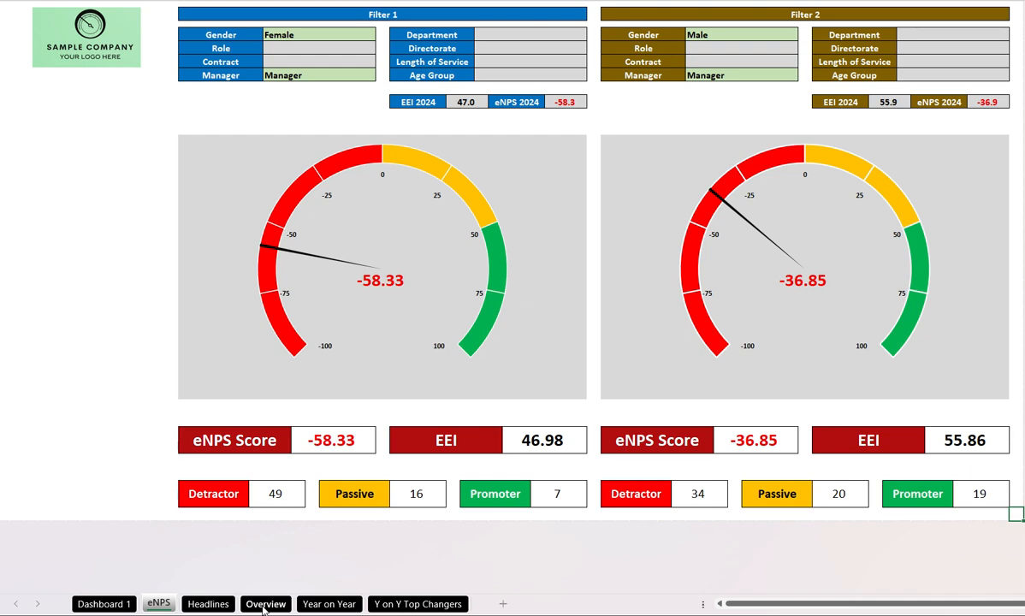
Show the Overview sheet's stacked response bars and means per question.
left_click(265, 602)
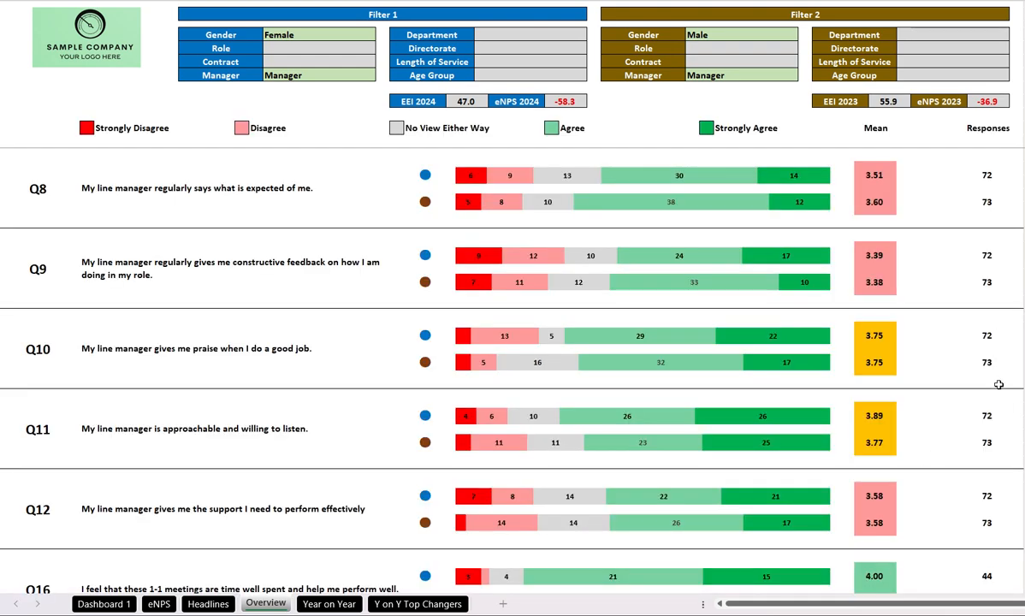
scroll("down", 3)
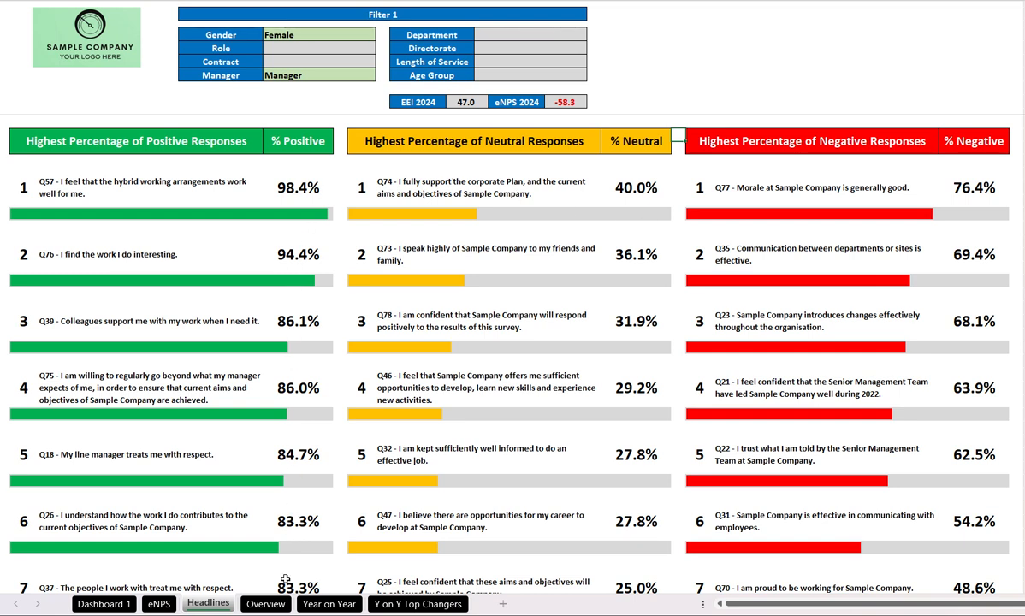
Scroll through the Headlines rankings down to the negative column topped by Q27.
scroll("down", 3)
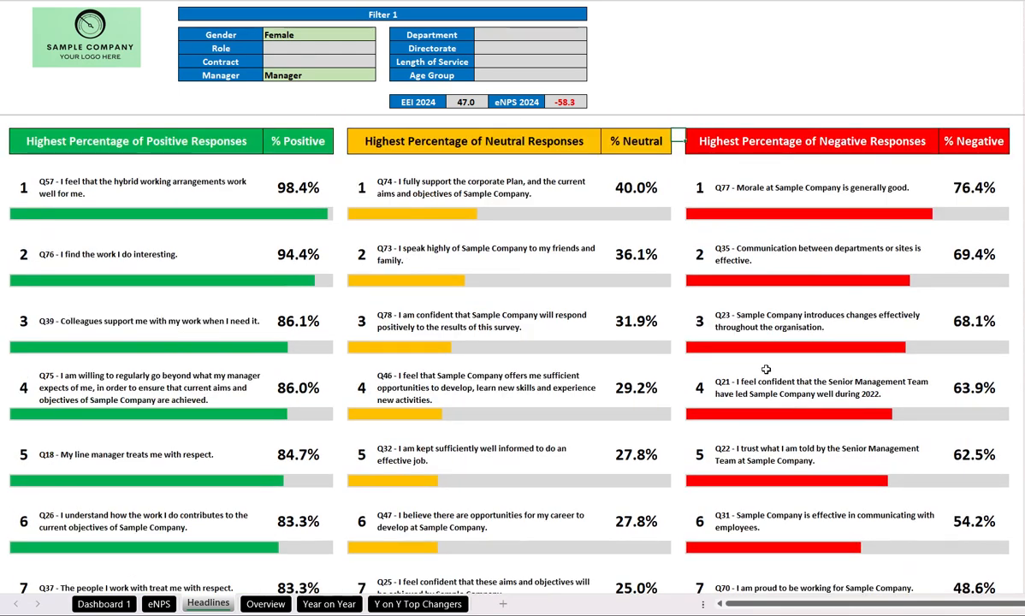
scroll("down", 3)
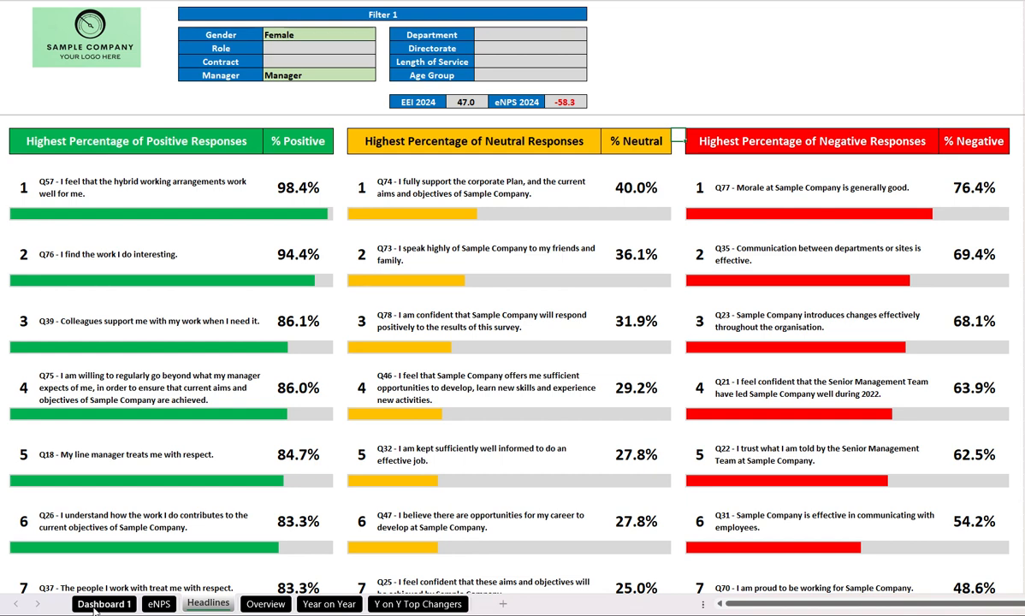
On Dashboard 1, set Filter 1's Manager dropdown to Non Manager for female non-managers.
left_click(103, 602)
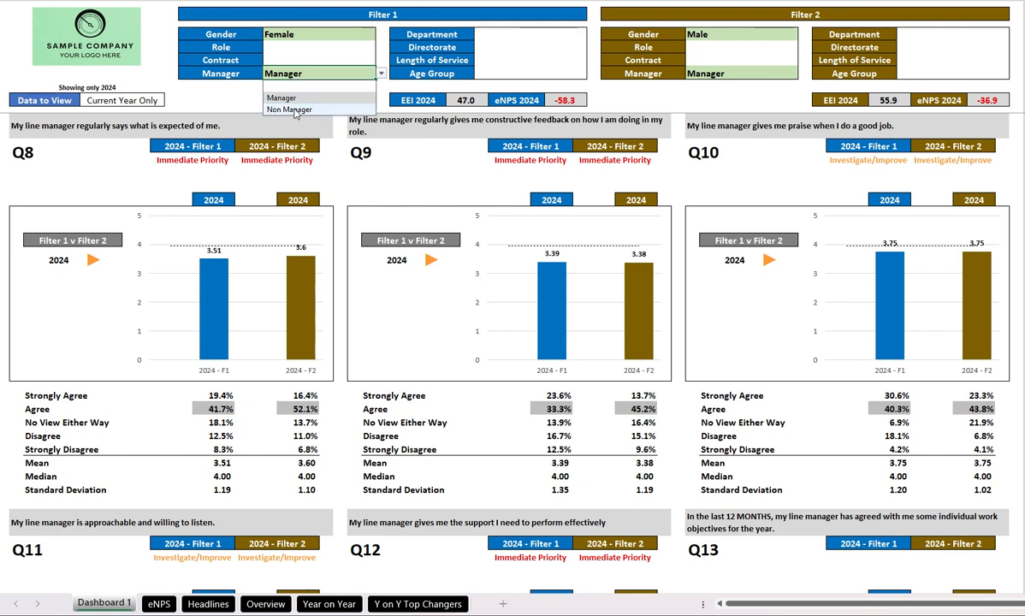
left_click(290, 110)
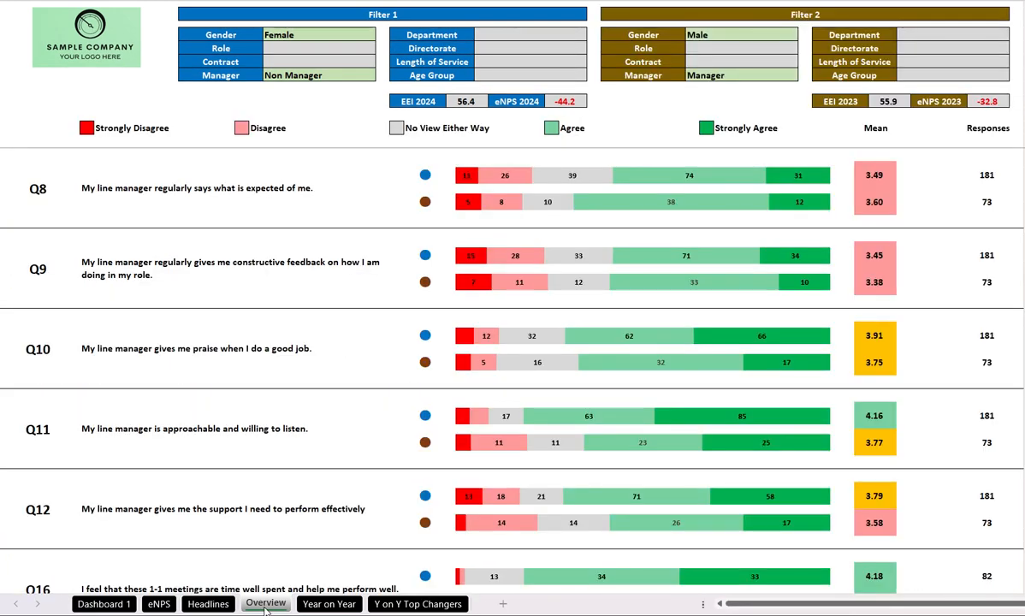
left_click(103, 604)
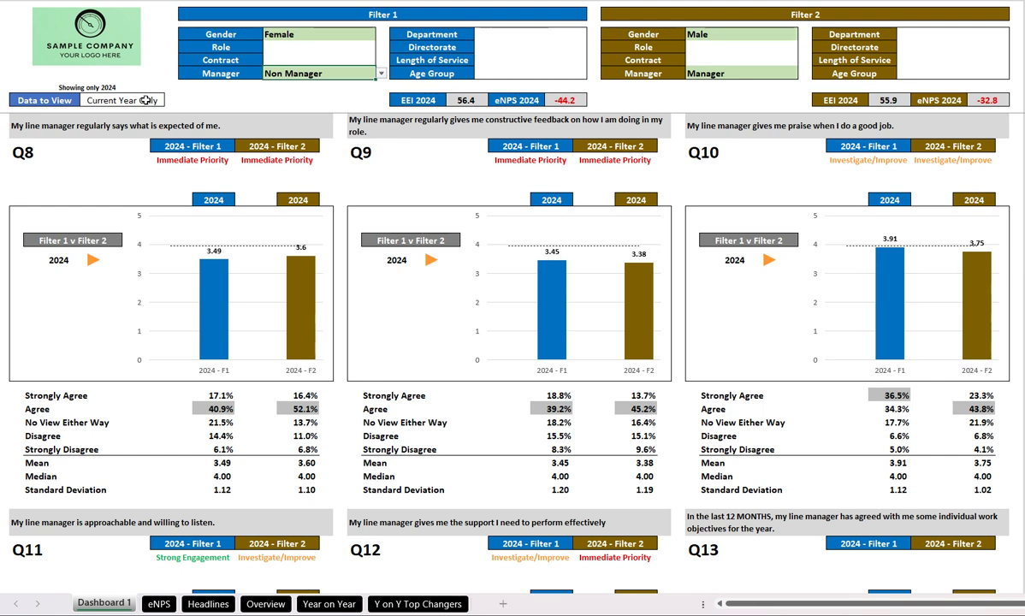
left_click(124, 99)
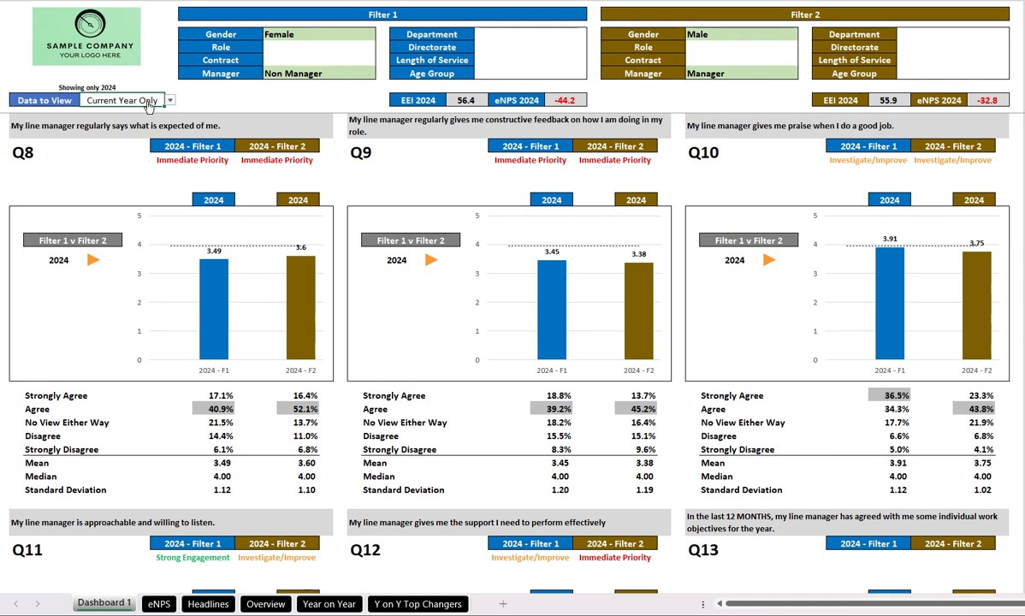
left_click(169, 99)
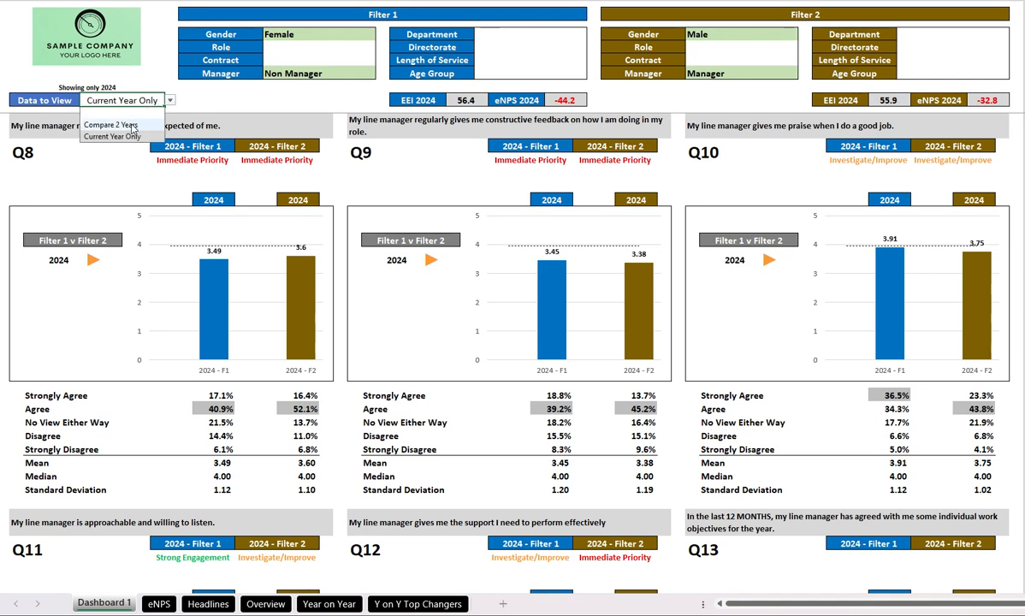
left_click(110, 123)
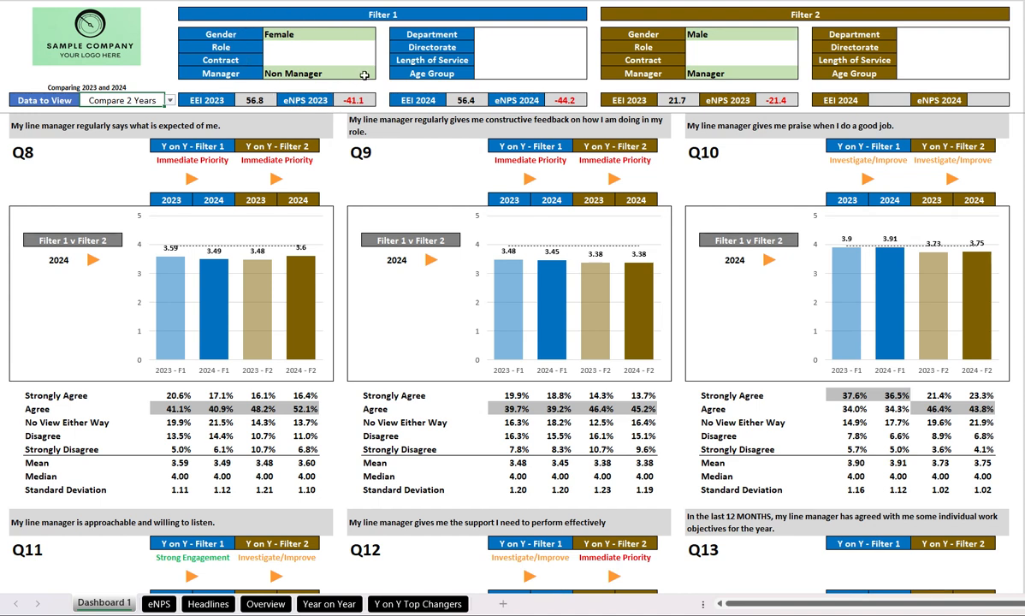
mouse_move(226, 212)
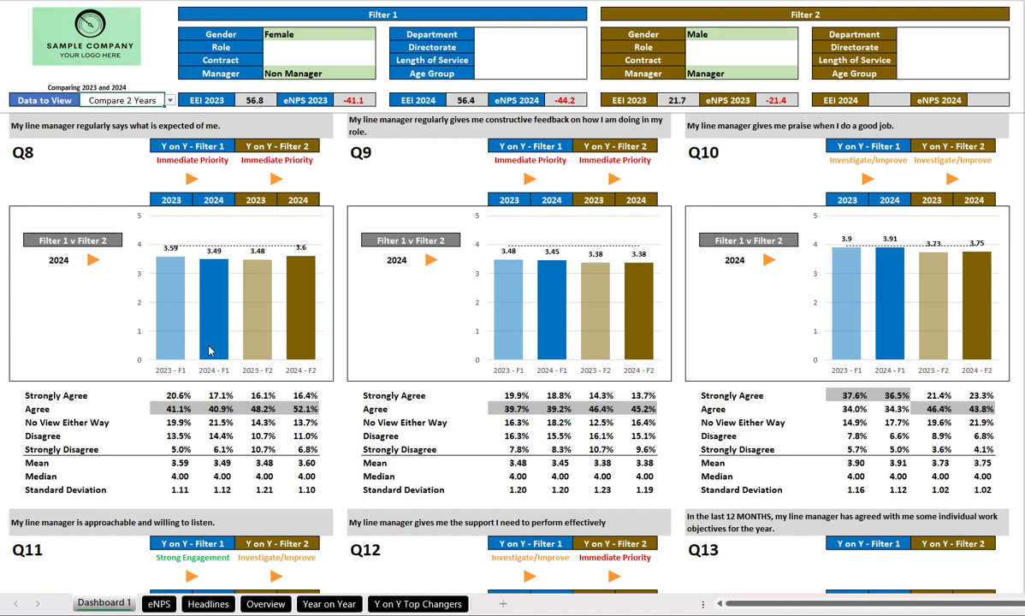
mouse_move(345, 390)
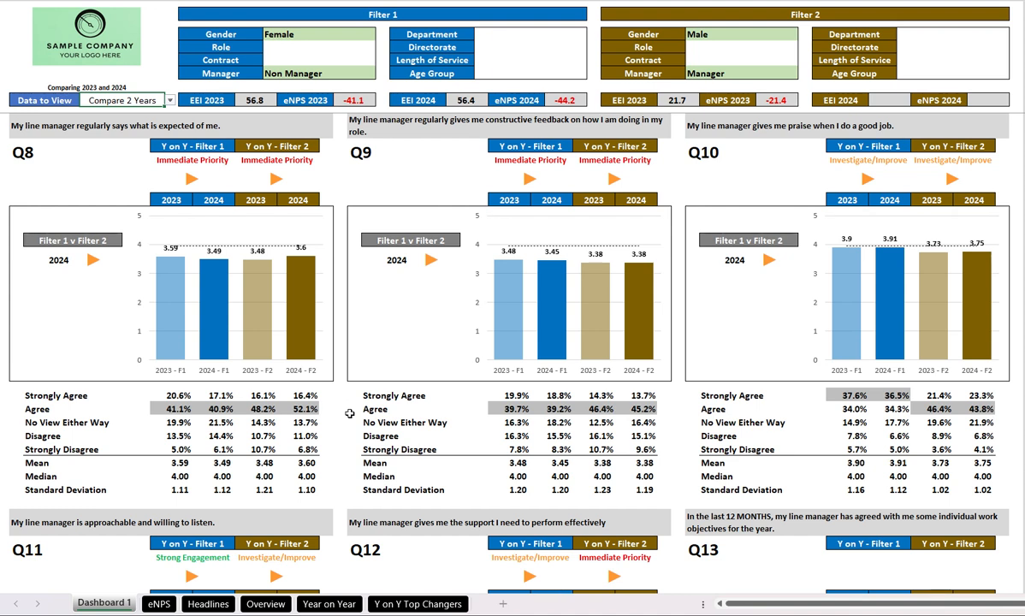
mouse_move(351, 414)
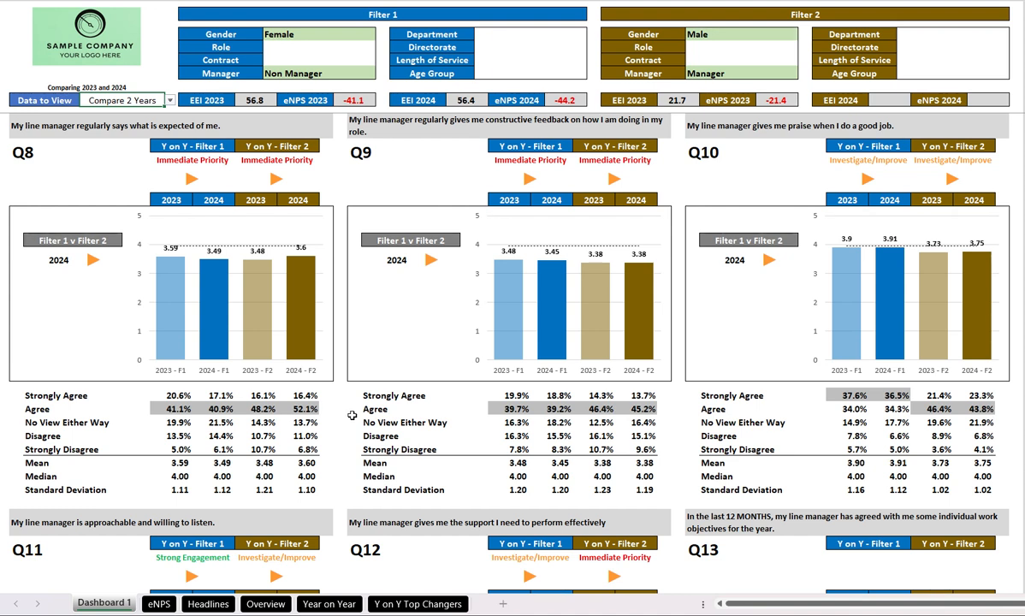
mouse_move(312, 181)
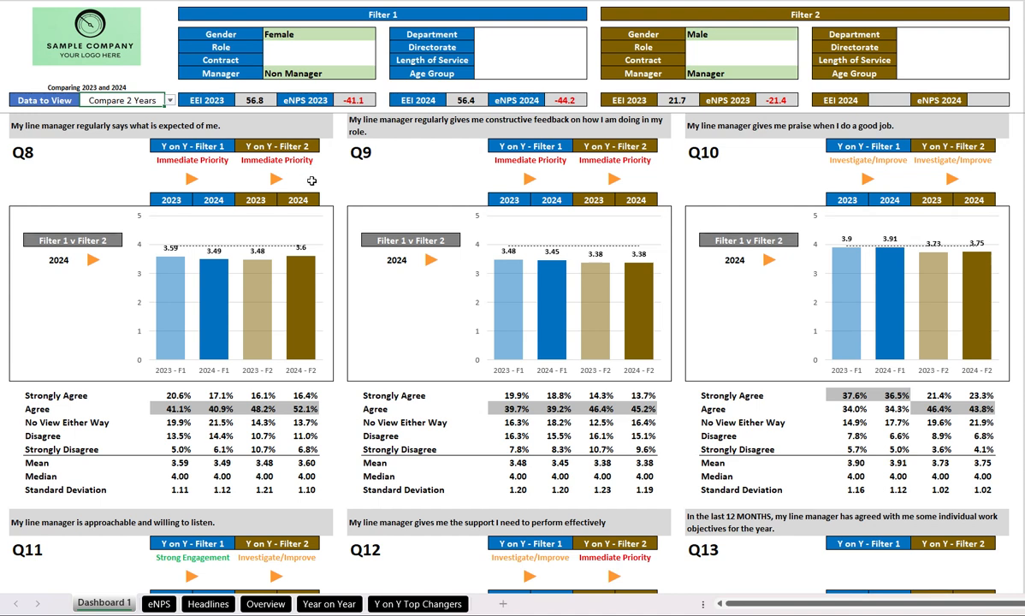
mouse_move(419, 277)
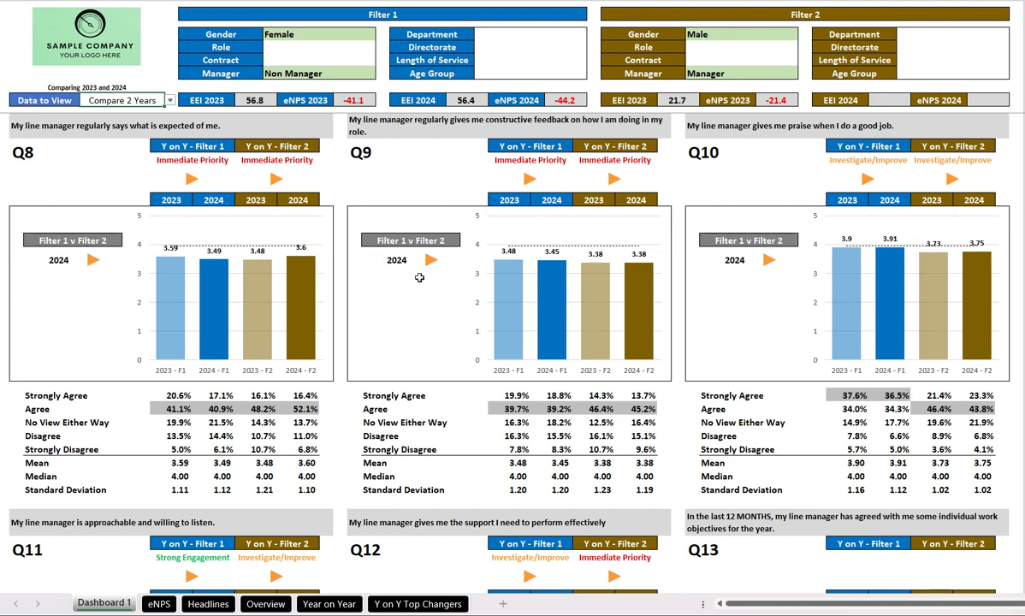
mouse_move(426, 279)
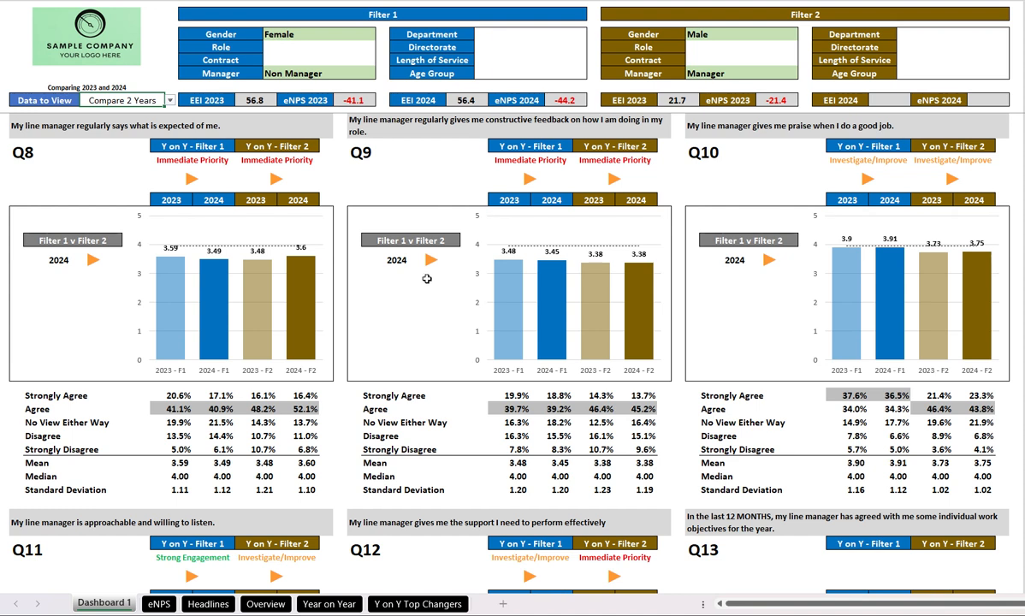
mouse_move(427, 279)
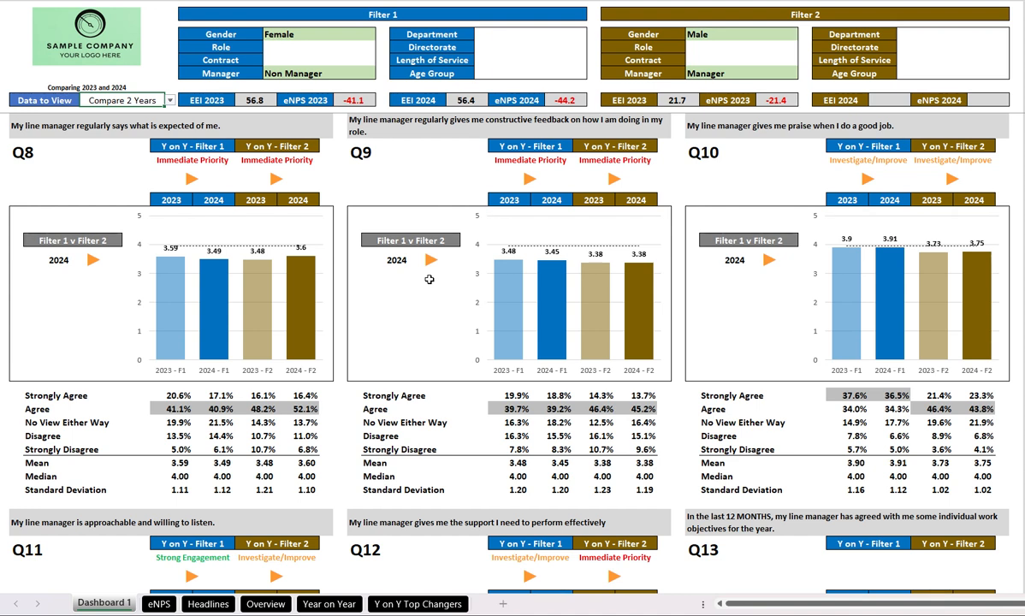
mouse_move(438, 301)
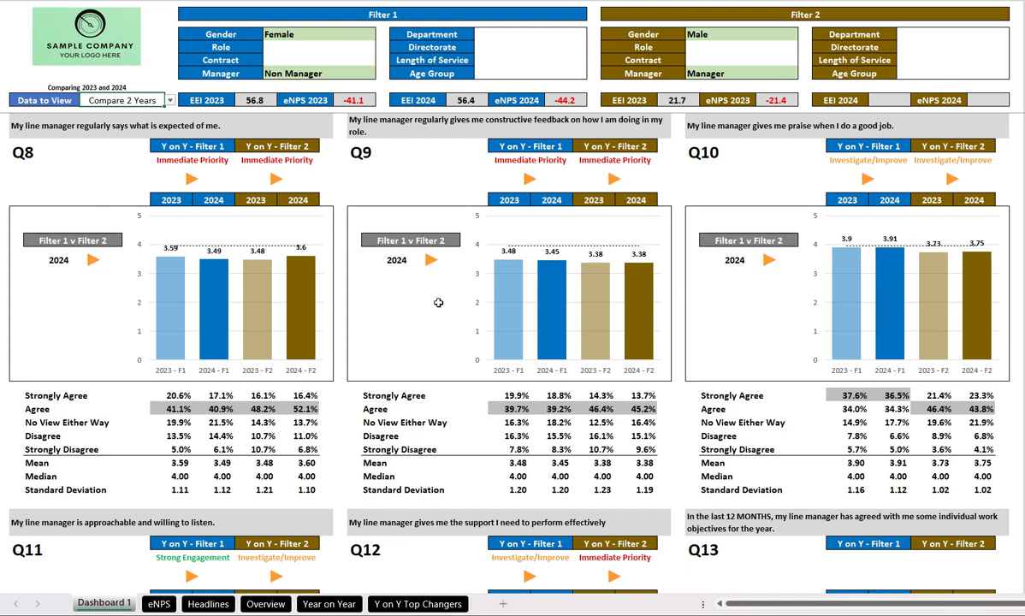
Scroll Dashboard 1 down to the Q11, Q12 and Q13 line manager panels.
scroll("down", 3)
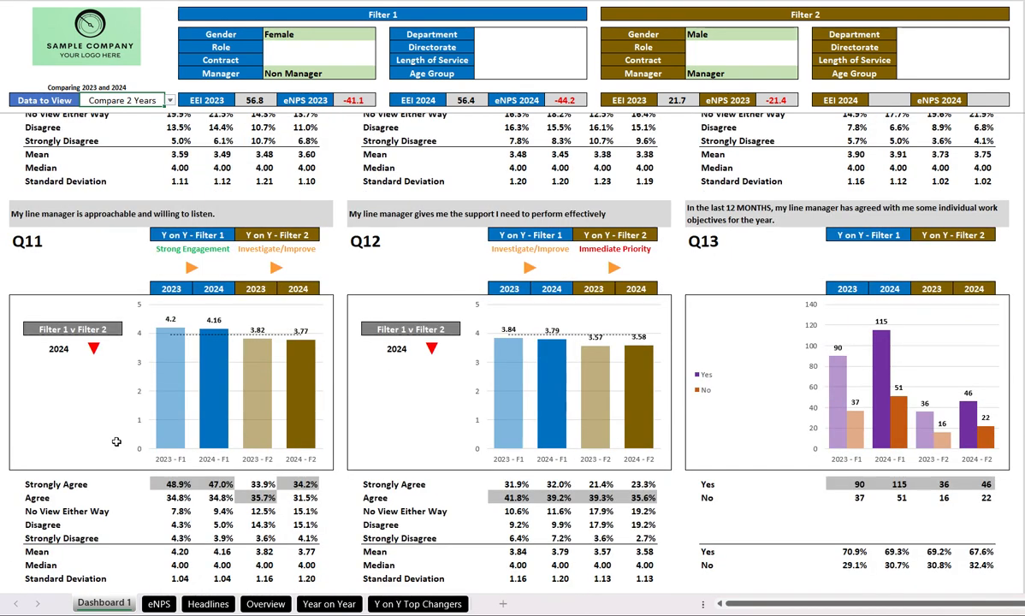
mouse_move(93, 363)
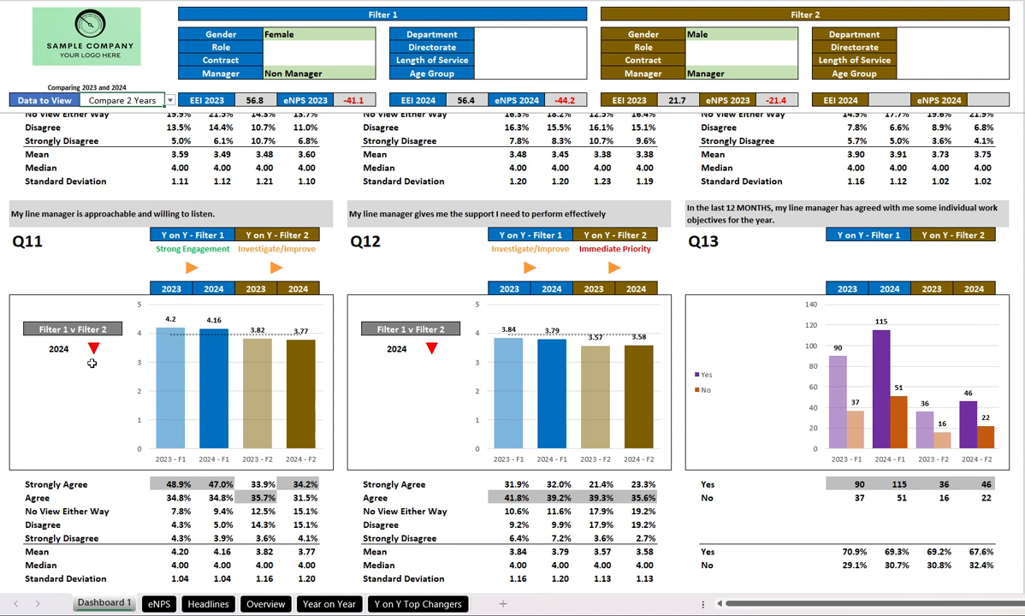
mouse_move(99, 369)
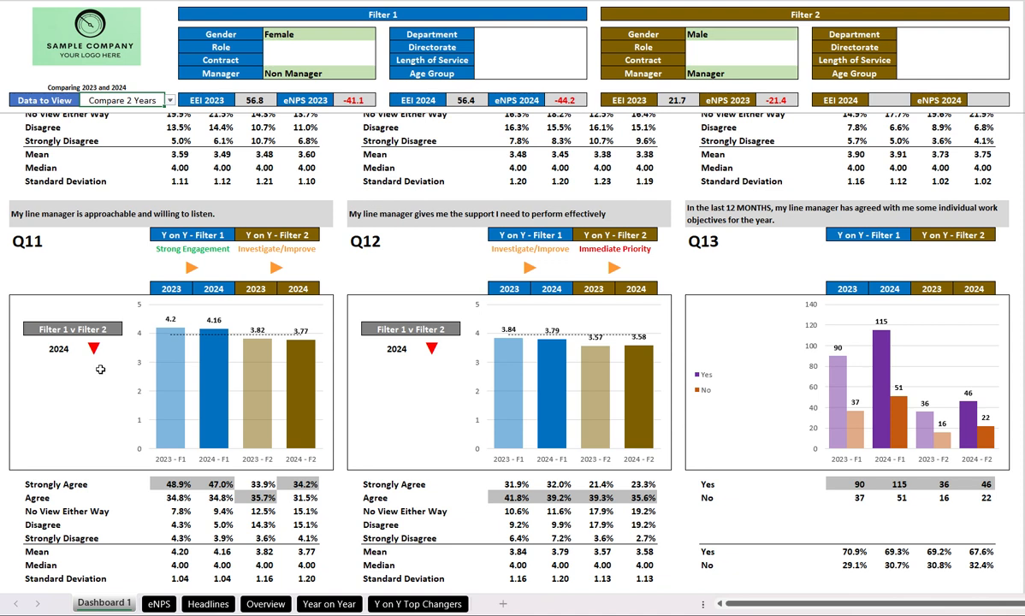
mouse_move(347, 349)
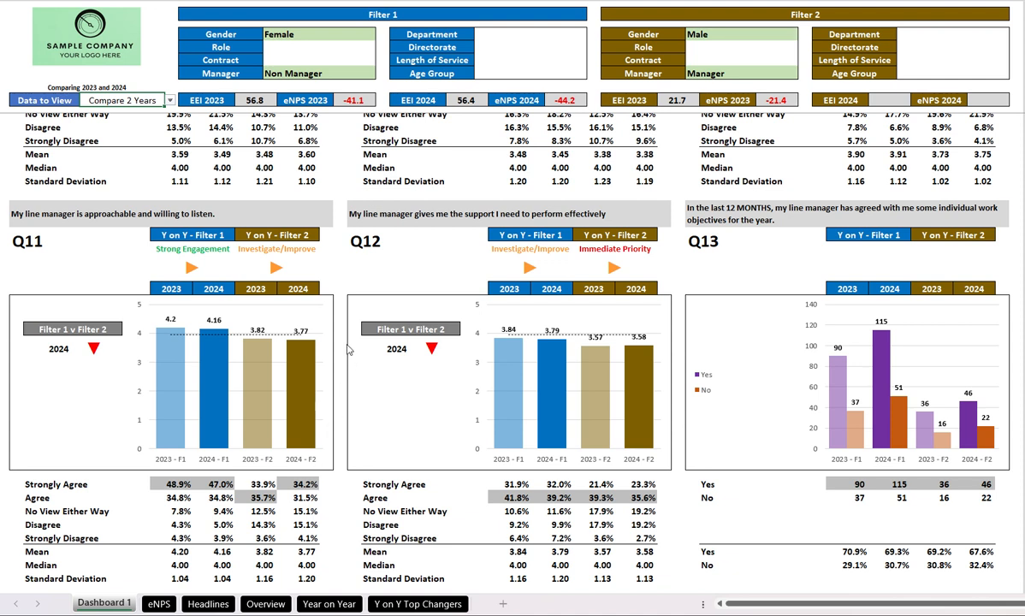
mouse_move(339, 407)
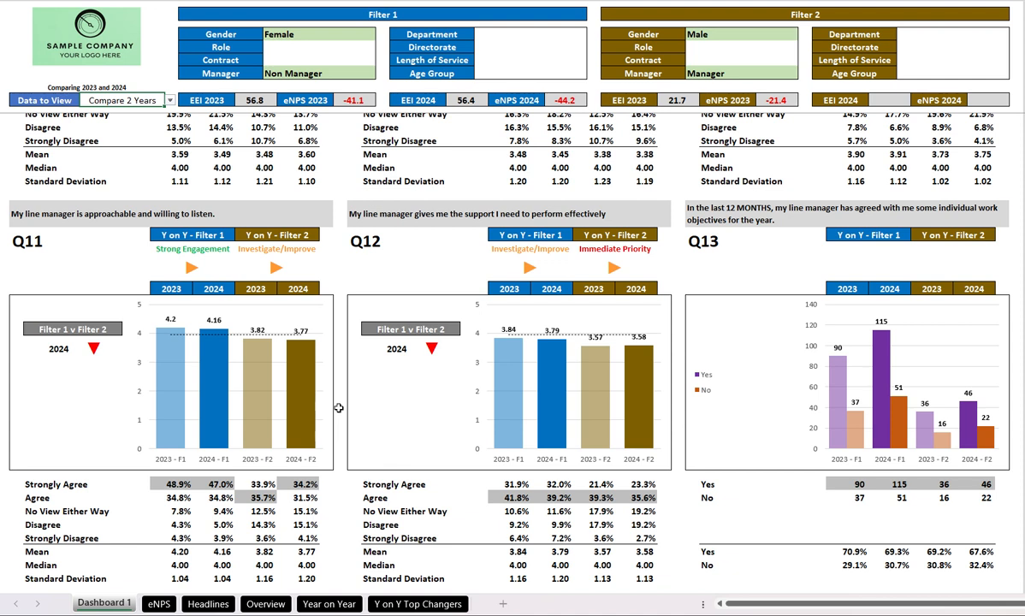
mouse_move(328, 274)
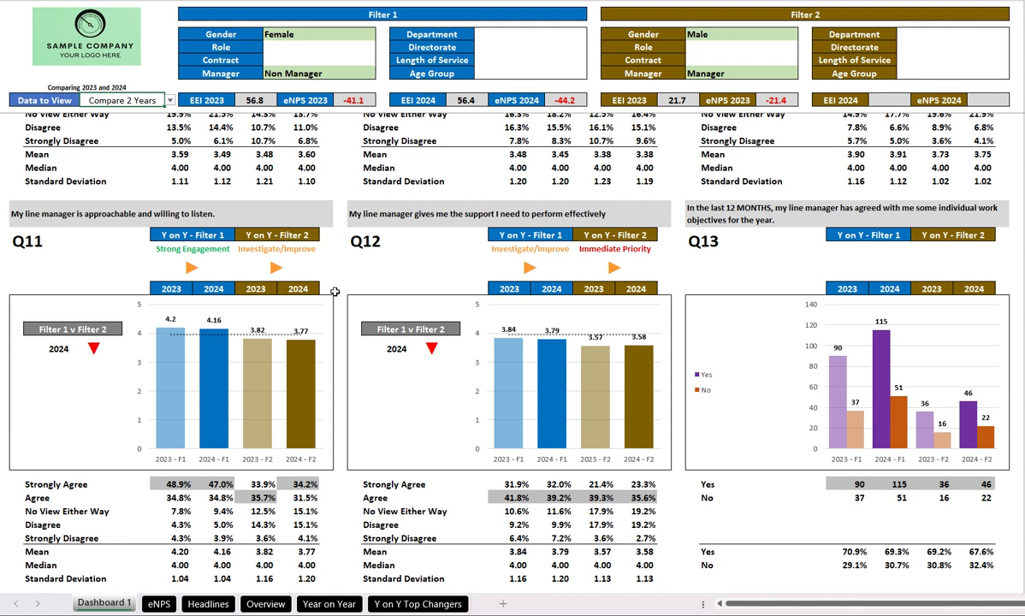
mouse_move(333, 281)
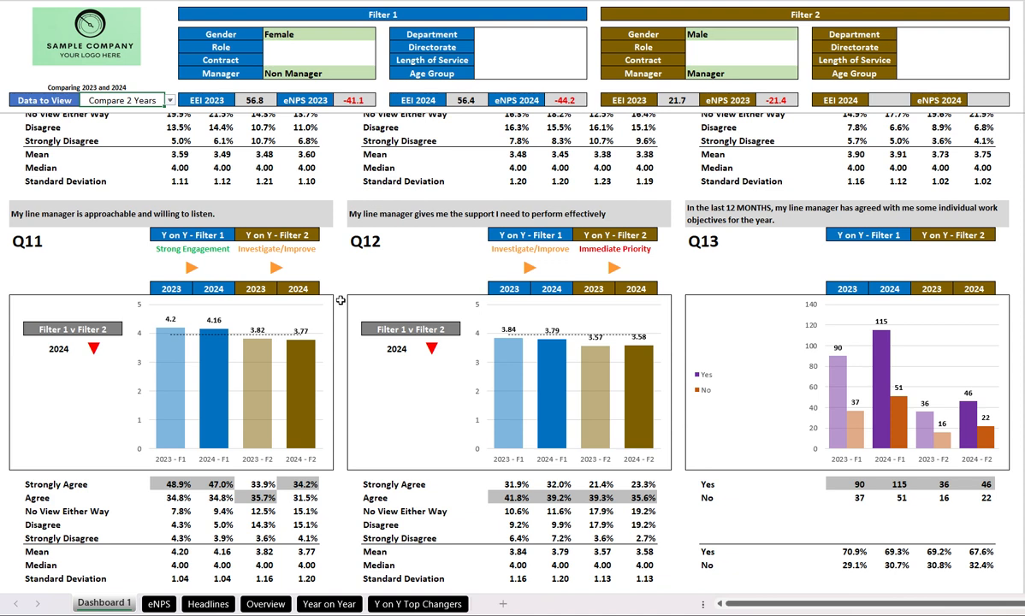
mouse_move(342, 318)
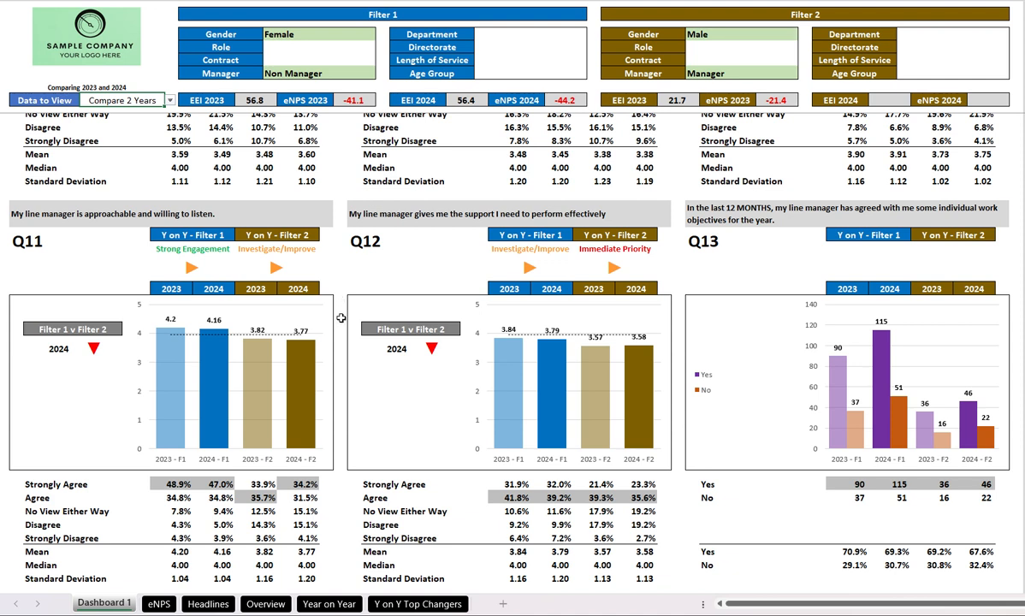
scroll("down", 3)
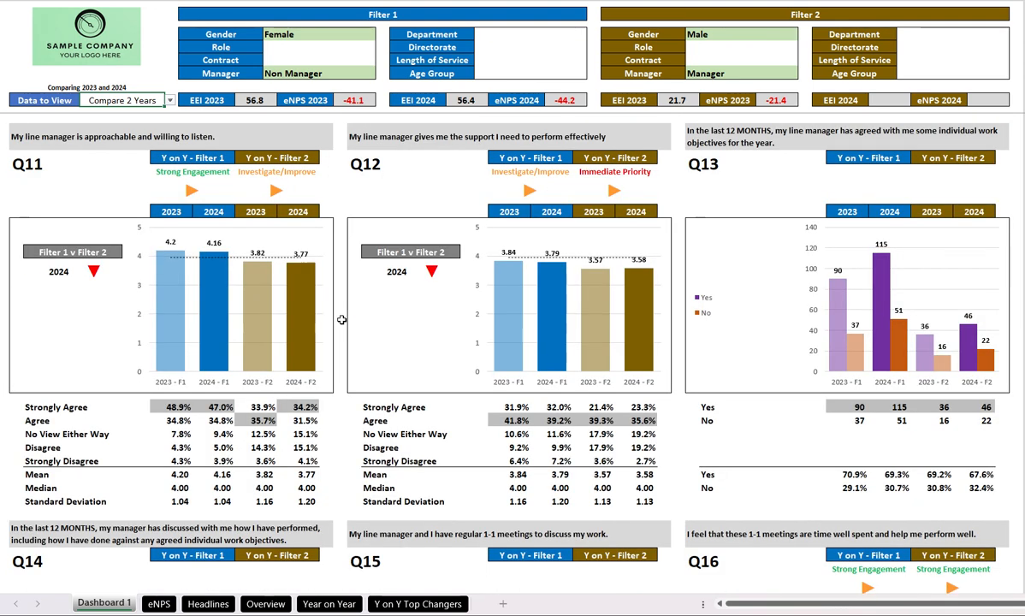
scroll("down", 3)
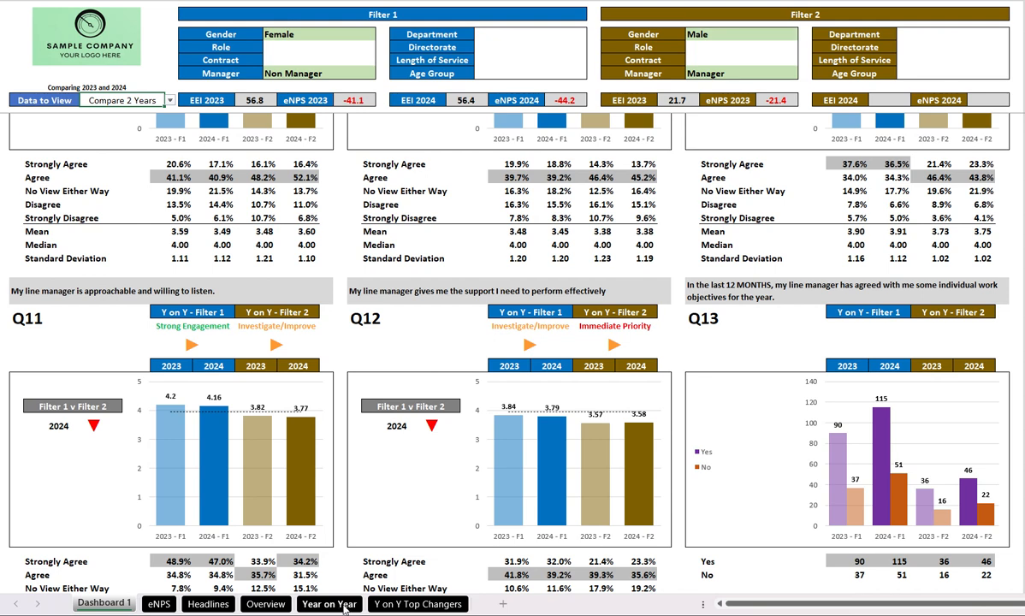
Browse the Year on Year sheet's 2023 versus 2024 breakdowns per question.
left_click(329, 604)
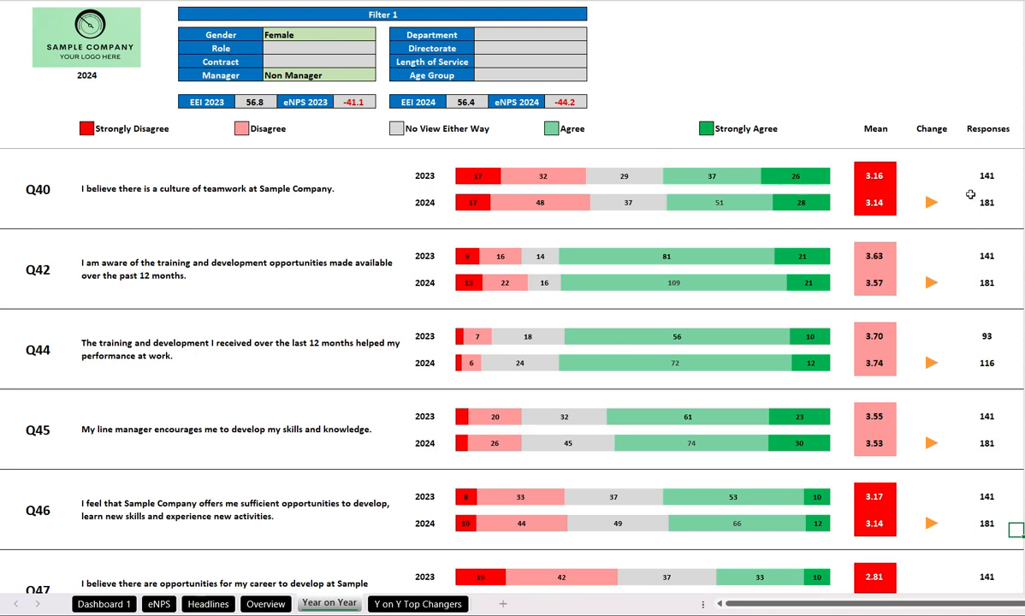
mouse_move(397, 185)
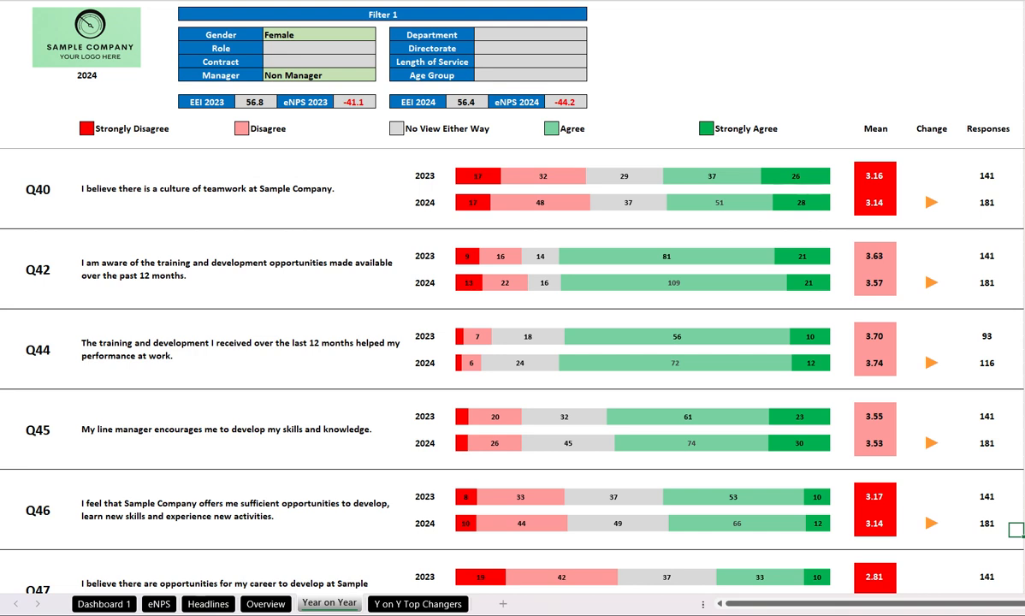
scroll("down", 3)
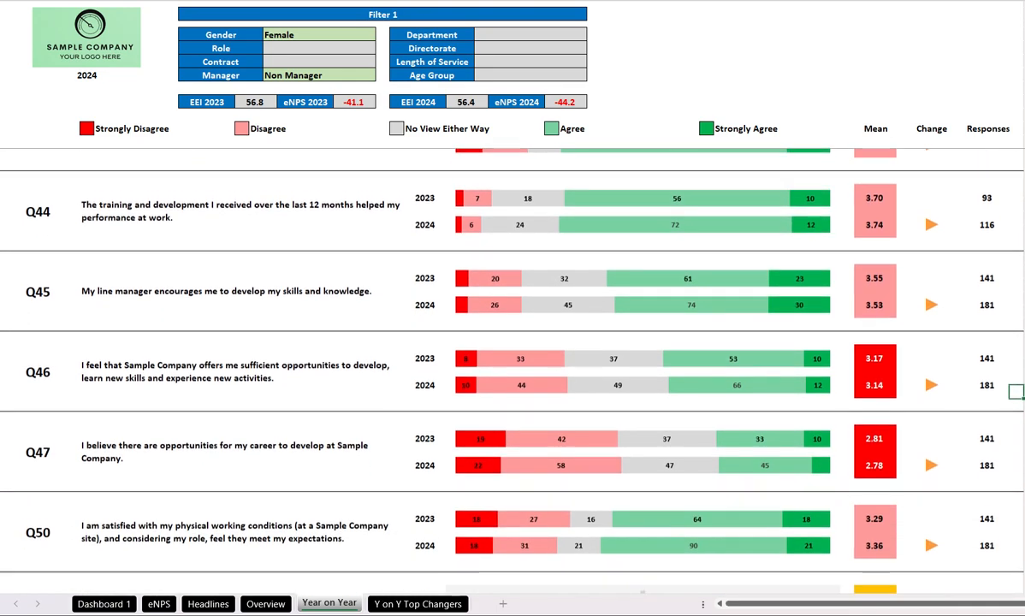
scroll("down", 3)
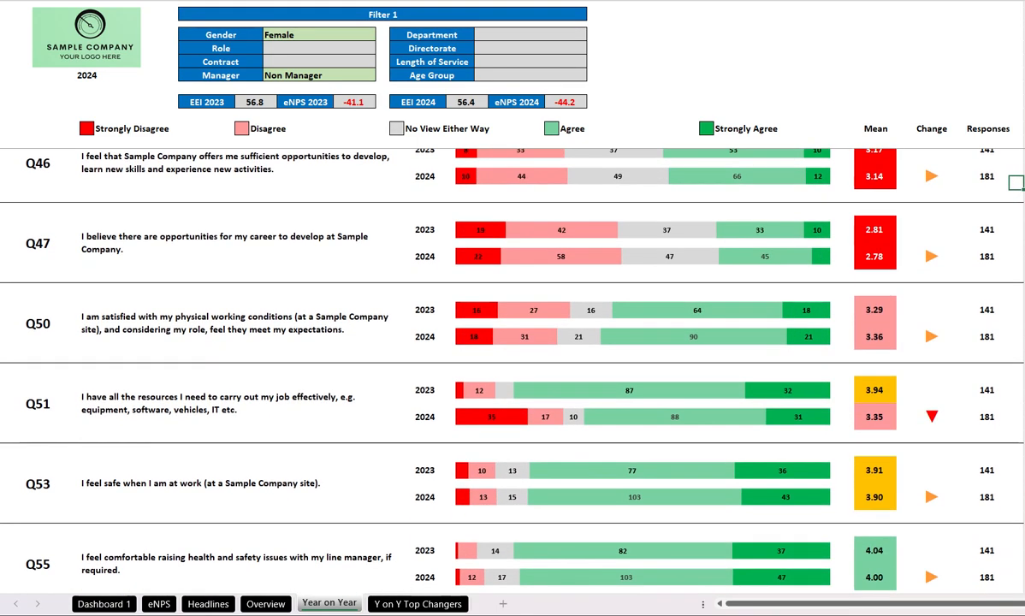
scroll("down", 3)
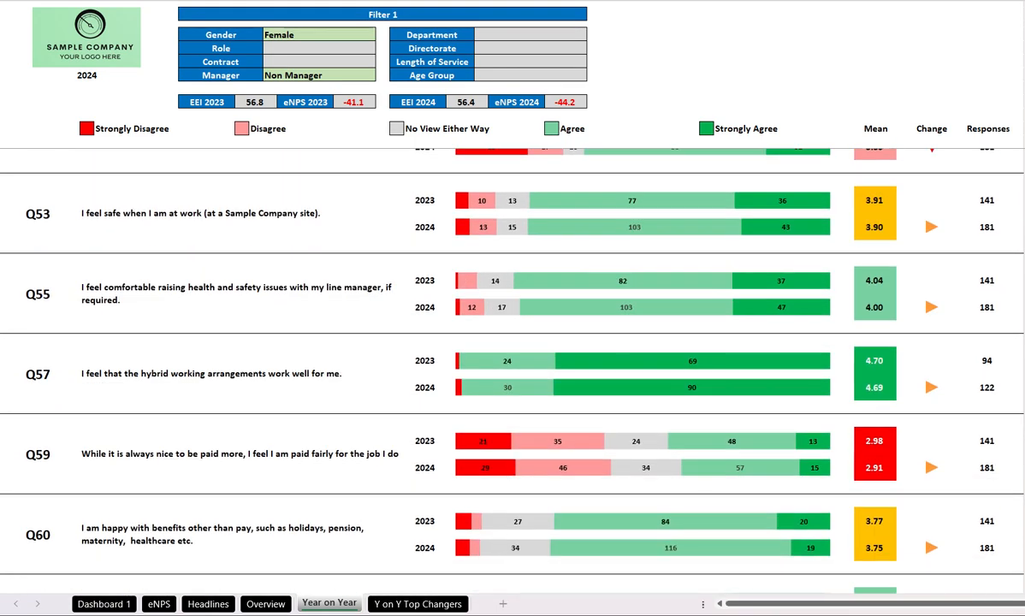
left_click(417, 602)
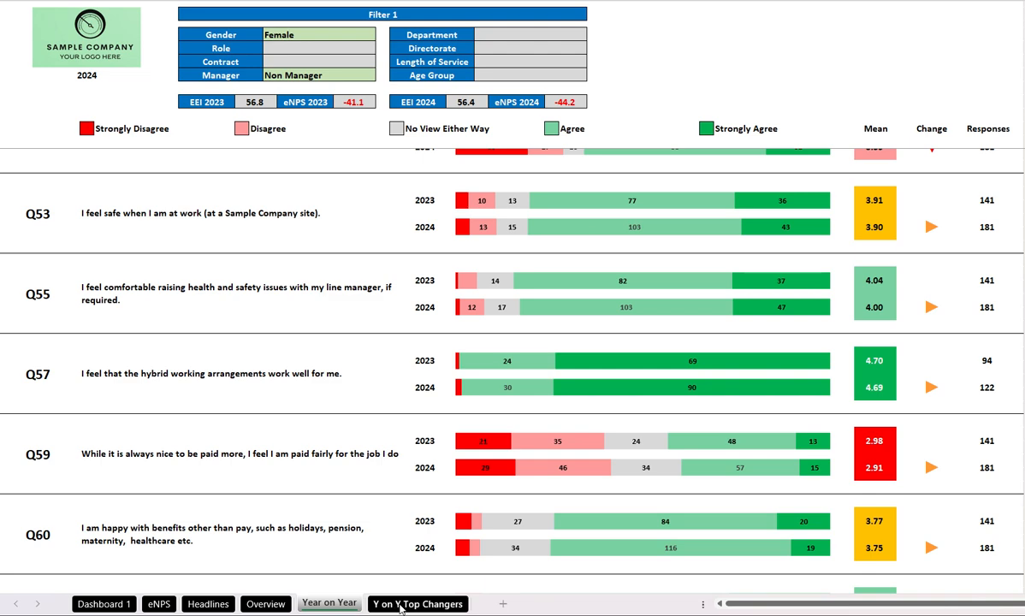
Browse the Y on Y Top Changers sheet's top improvers and fallers list.
left_click(418, 602)
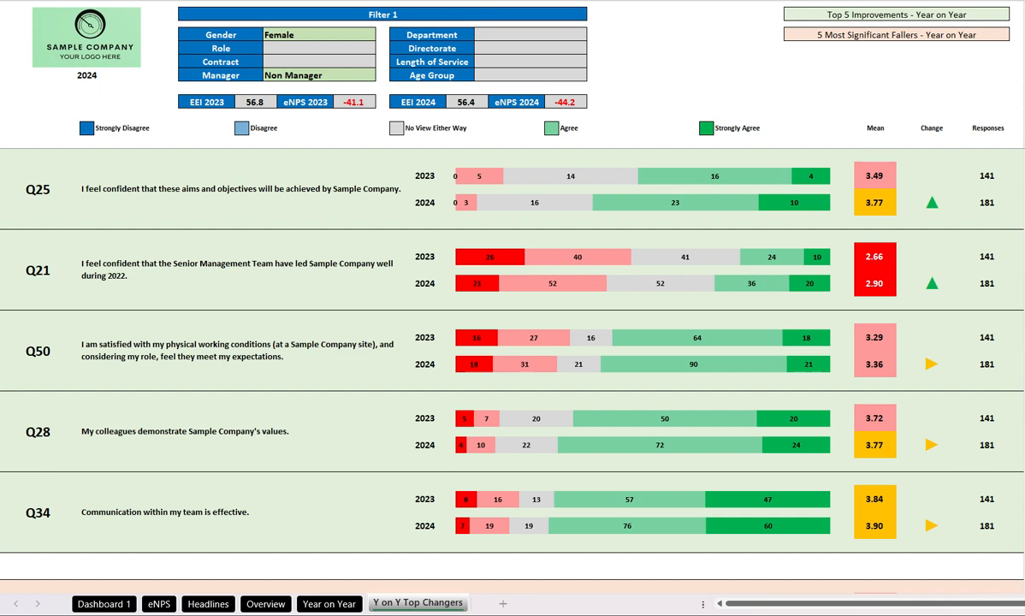
scroll("down", 3)
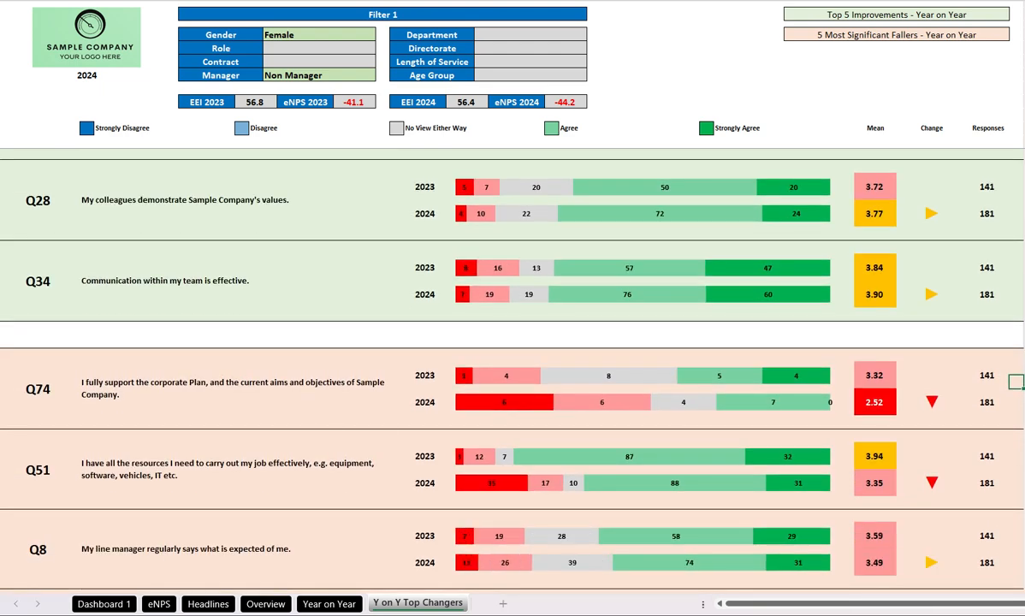
scroll("down", 3)
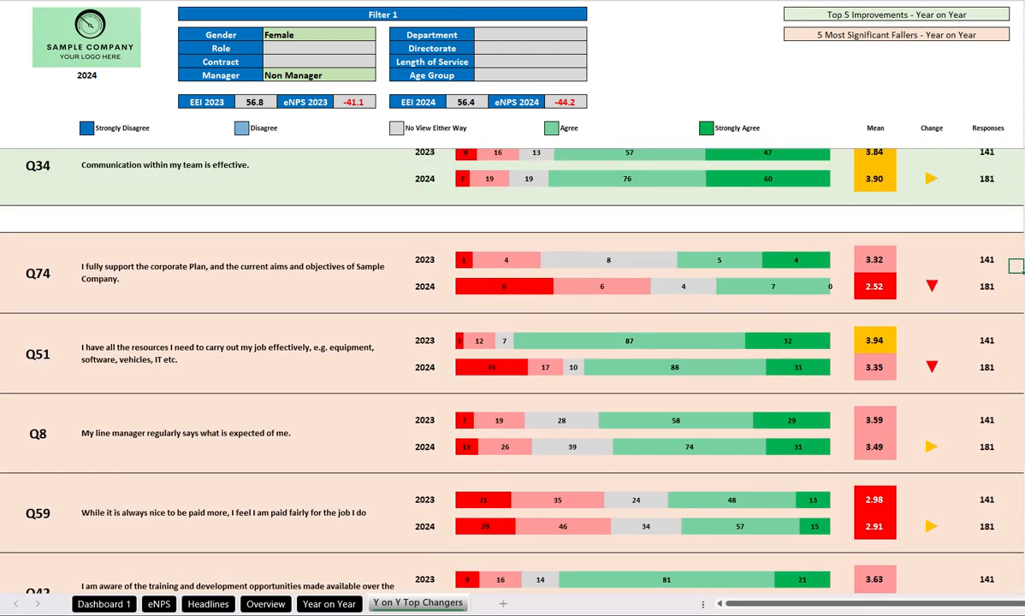